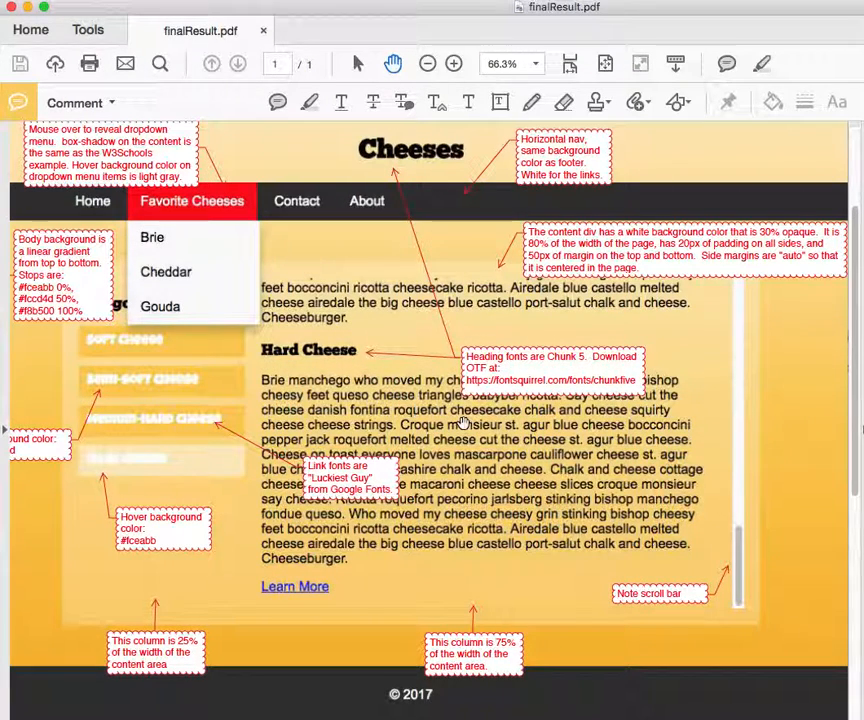
{"action": "mouse_move", "coordinate": [396, 356]}
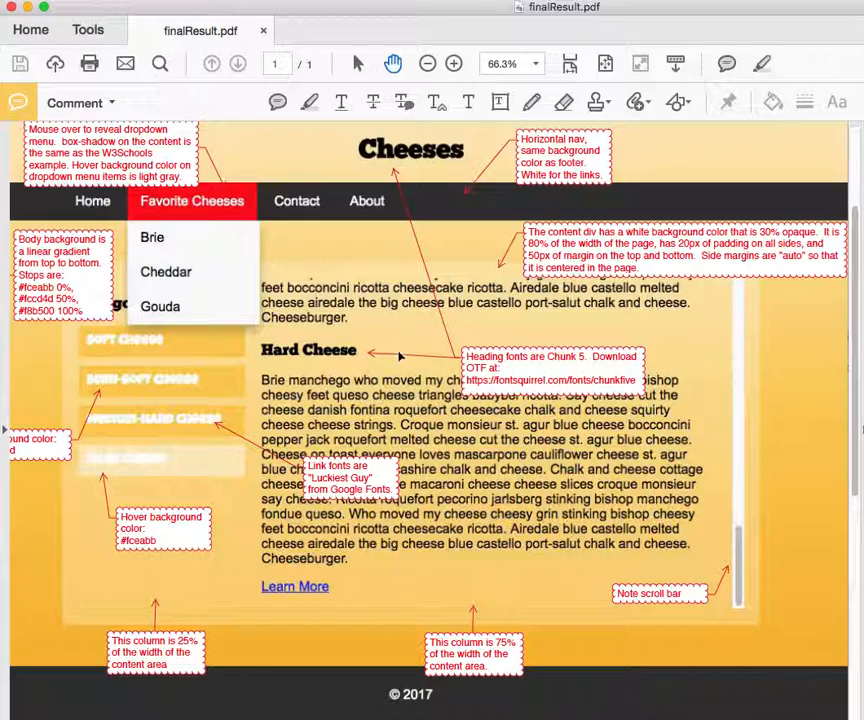
{"action": "mouse_move", "coordinate": [500, 392]}
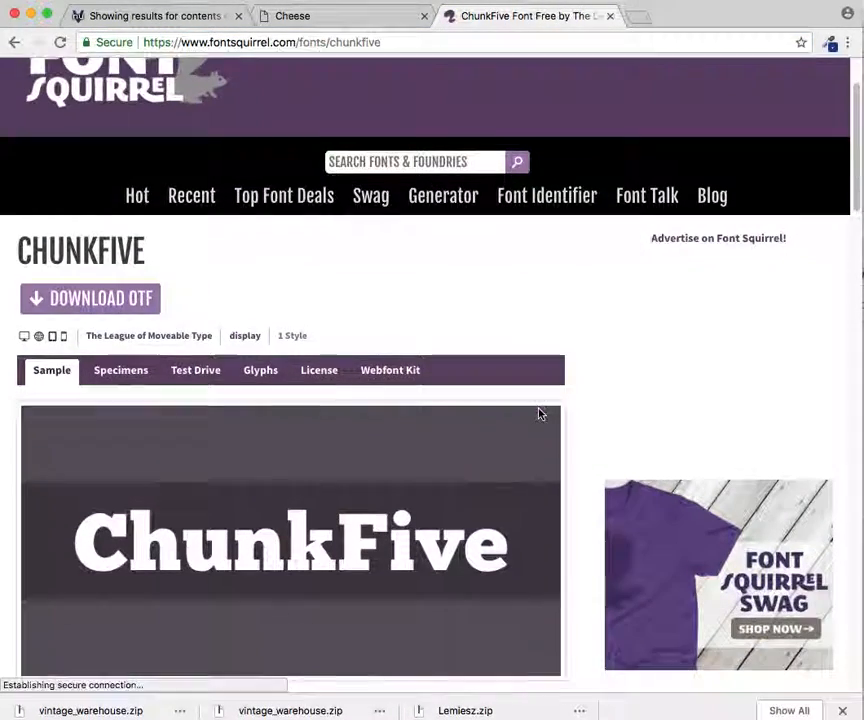
Download ChunkFive as OTF from Font Squirrel and save the zip archive.
{"action": "scroll", "scroll_direction": "down", "scroll_amount": 3}
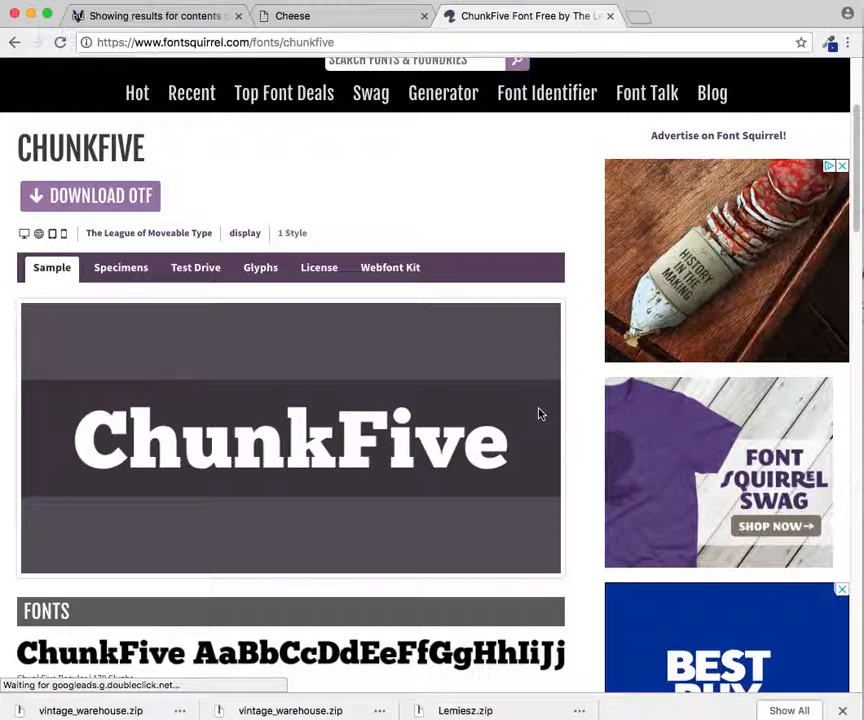
{"action": "left_click", "coordinate": [88, 196]}
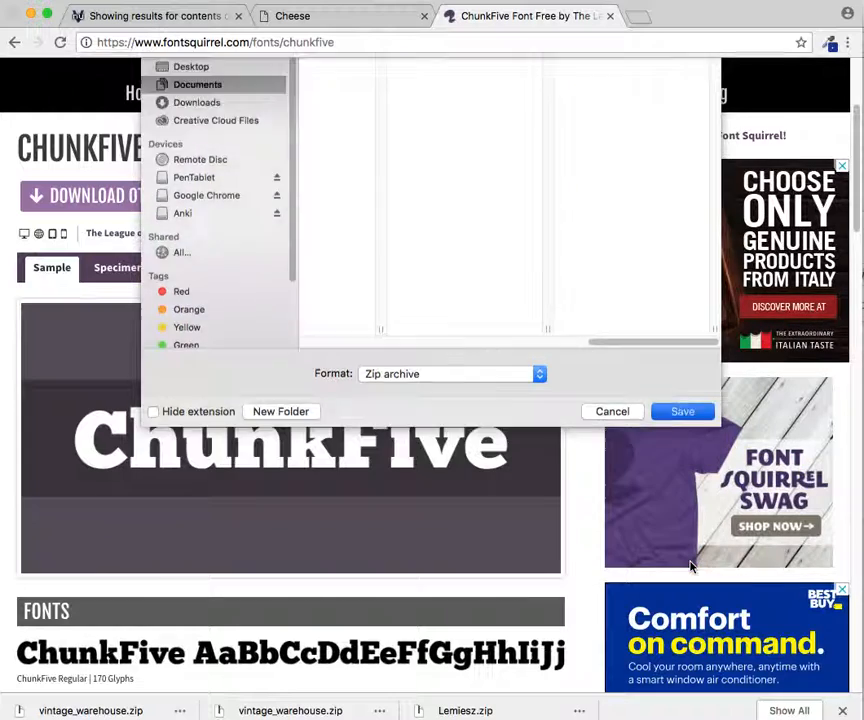
{"action": "left_click", "coordinate": [680, 412]}
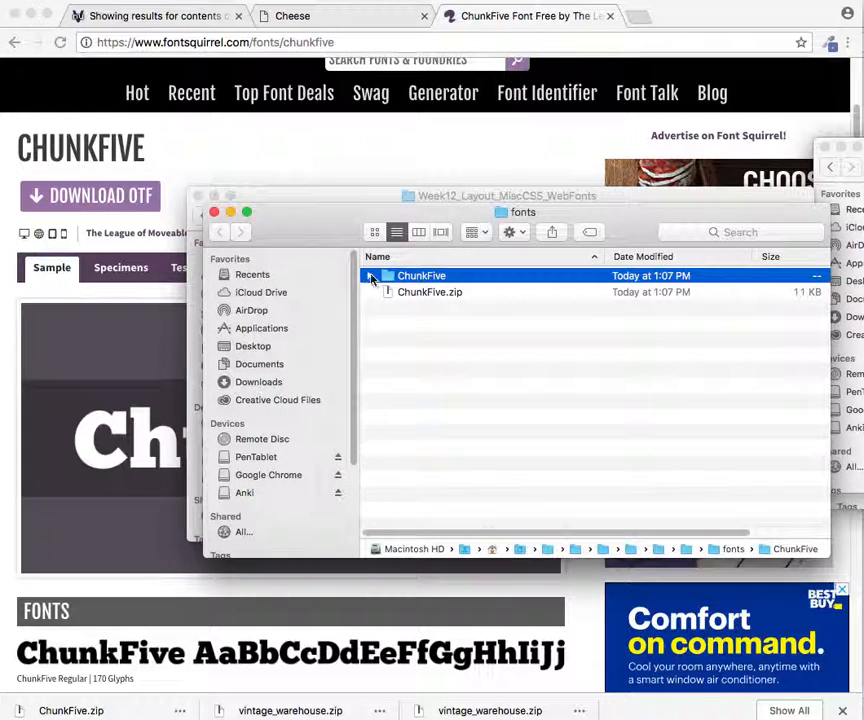
Reveal ChunkFive.otf in the unzipped folder, then return to the lab page in Chrome.
{"action": "left_click", "coordinate": [368, 276]}
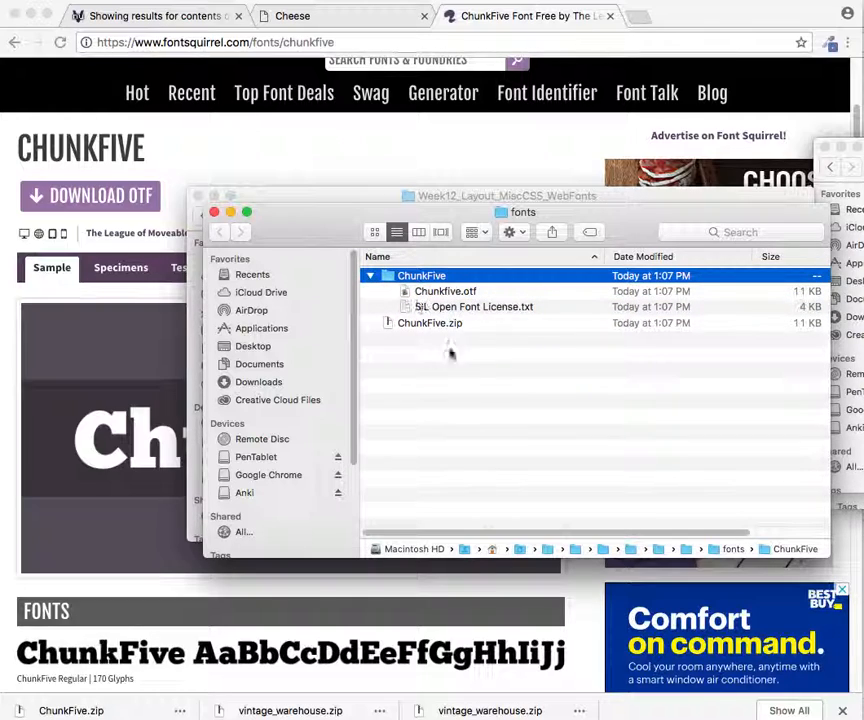
{"action": "mouse_move", "coordinate": [420, 296]}
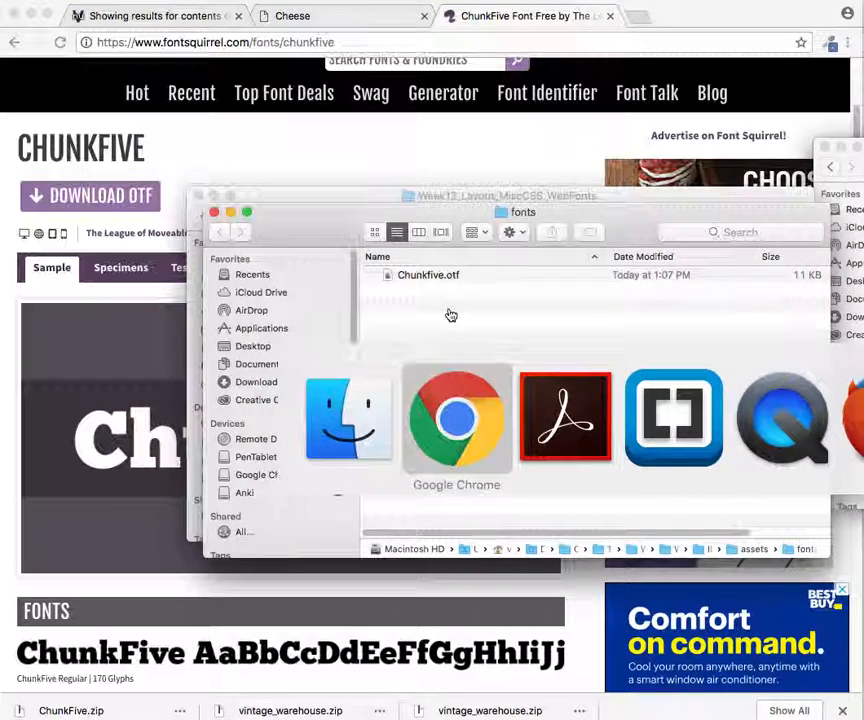
{"action": "left_click", "coordinate": [340, 16]}
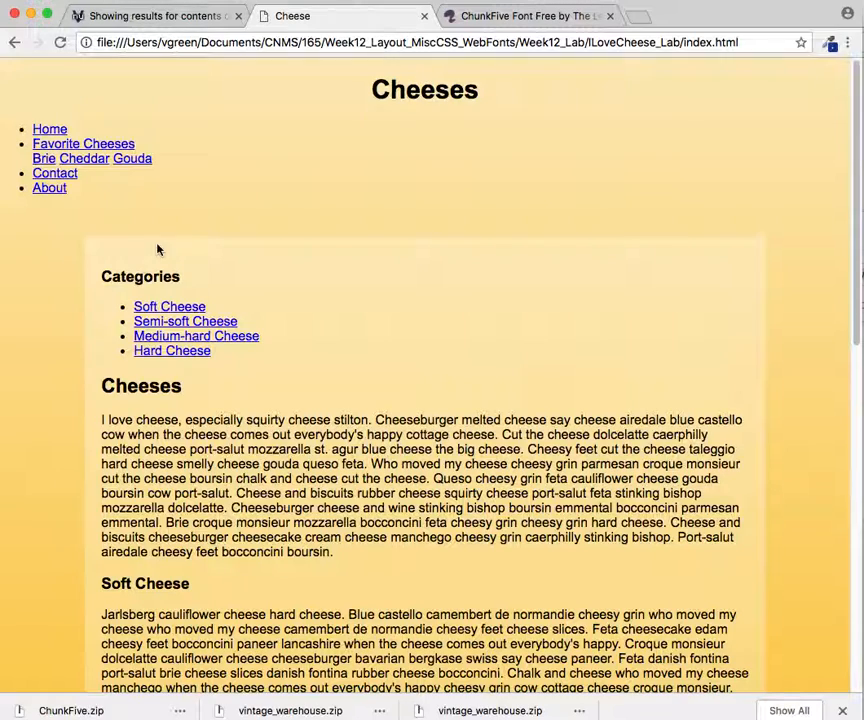
{"action": "mouse_move", "coordinate": [124, 404]}
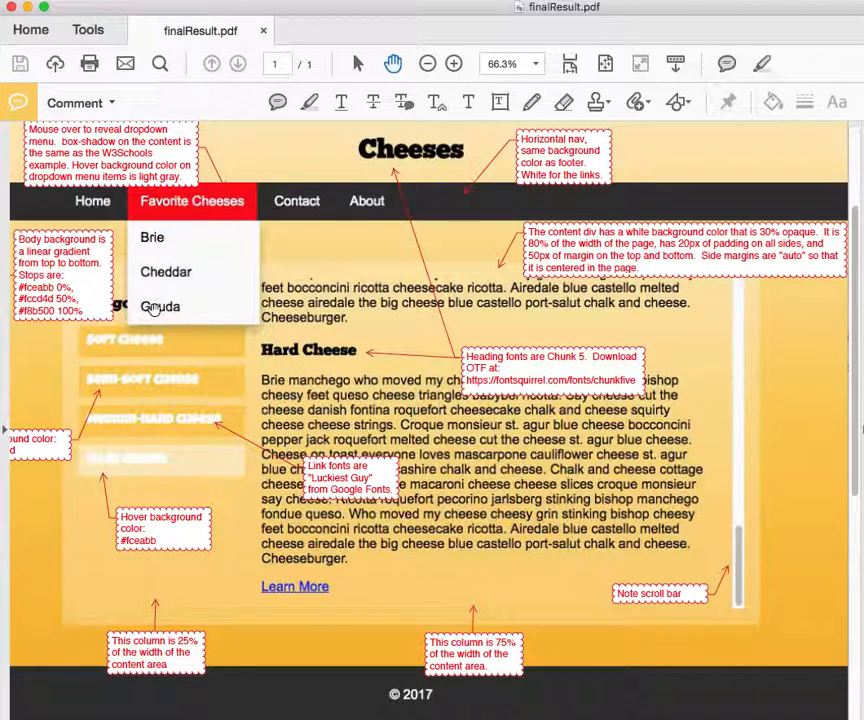
Inspect the Cheeses and Categories headings' markup and styles in the developer tools.
{"action": "key", "text": "cmd+tab"}
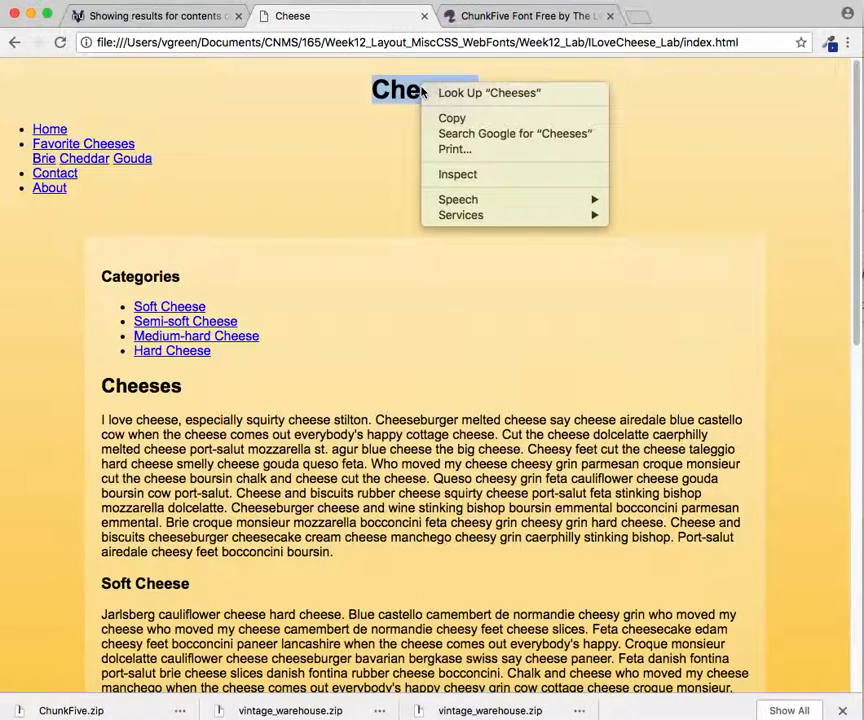
{"action": "left_click", "coordinate": [458, 172]}
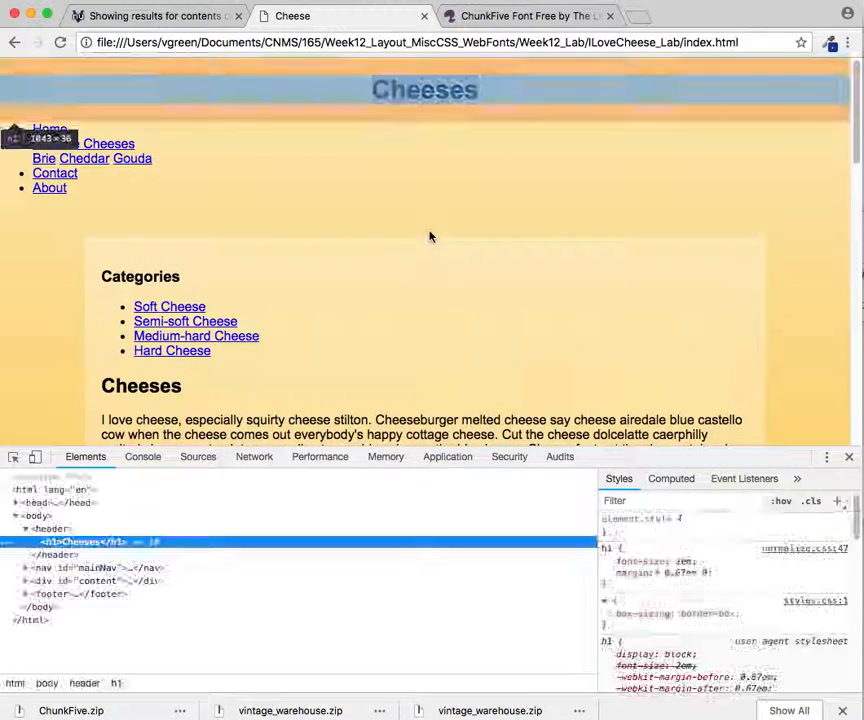
{"action": "right_click", "coordinate": [140, 276]}
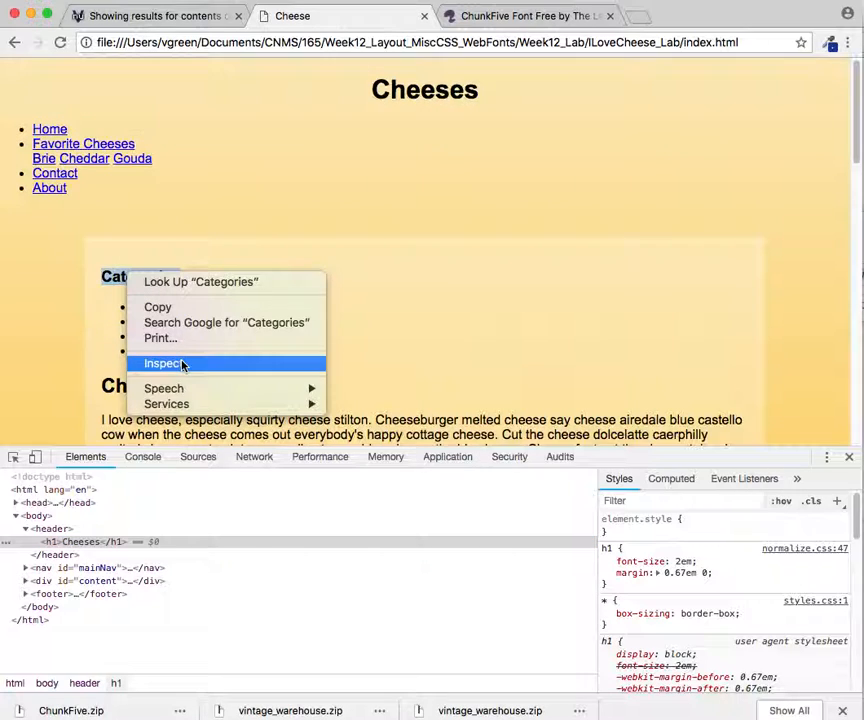
{"action": "left_click", "coordinate": [166, 364]}
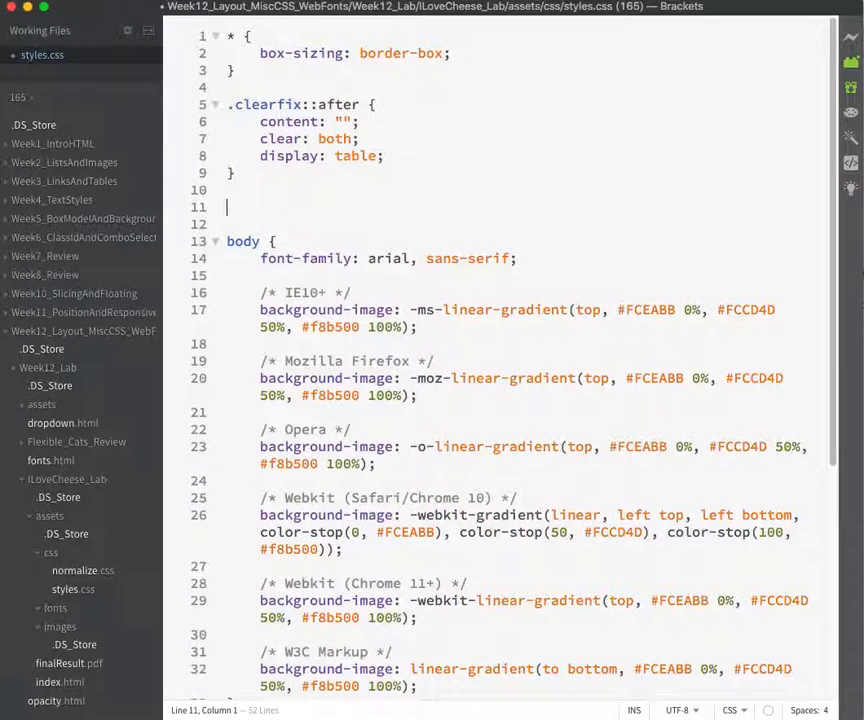
{"action": "type", "text": "@font-face {"}
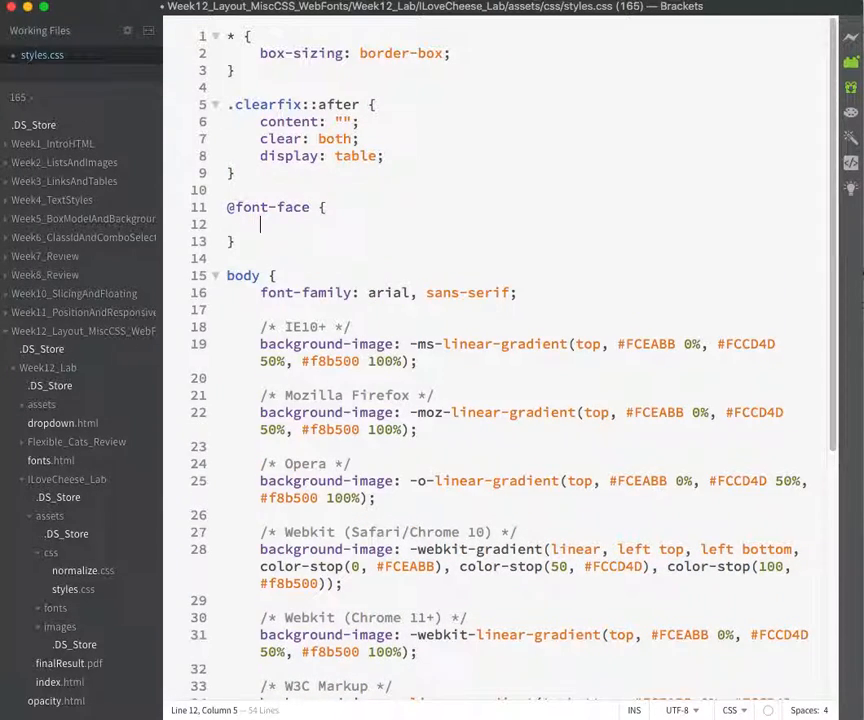
{"action": "type", "text": "font-family: \""}
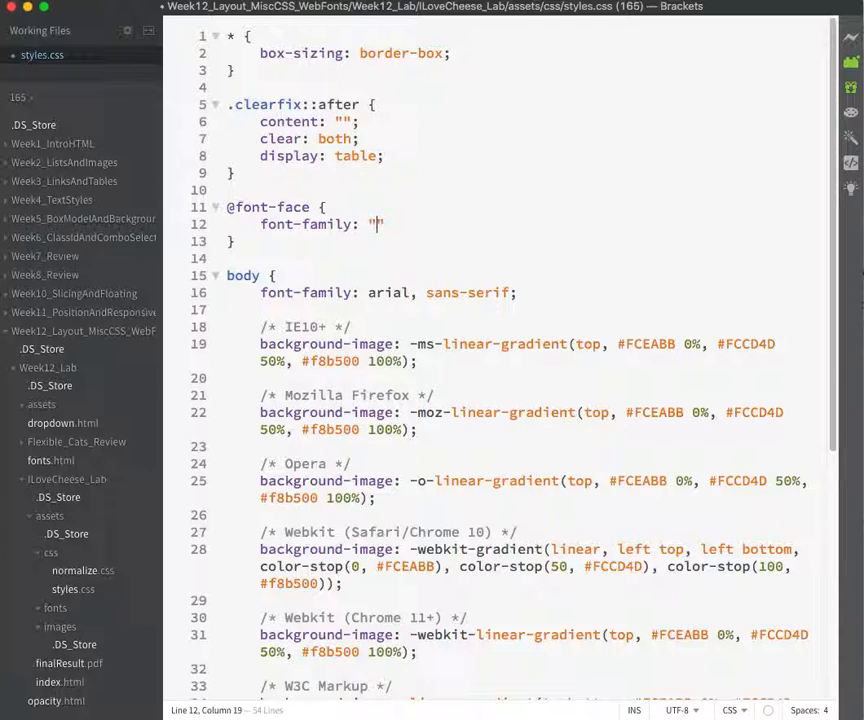
{"action": "type", "text": "Chunk Five"}
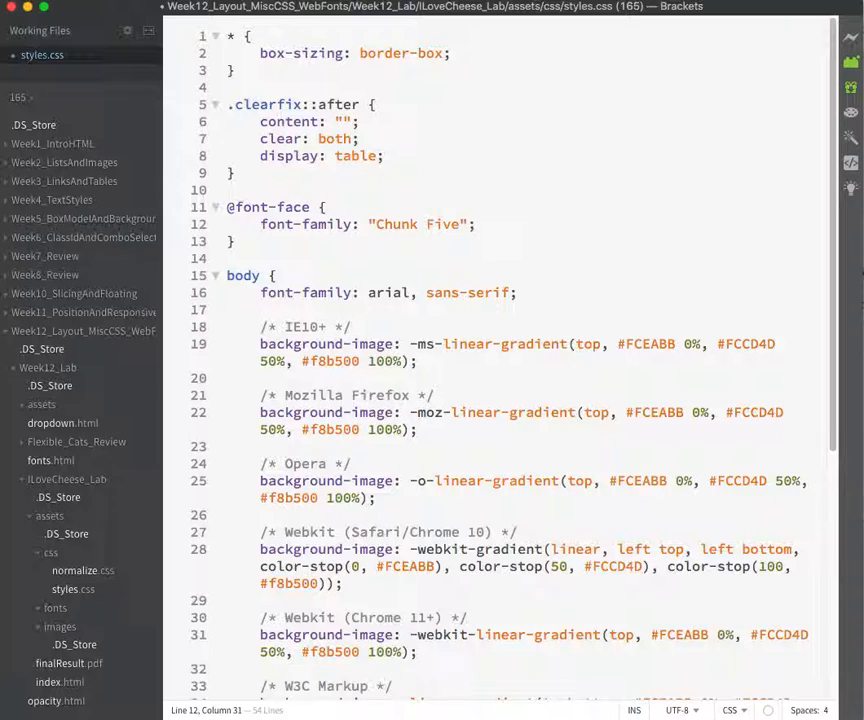
Set the rule's src to url(assets/fonts/chunkfive.otf), checking the file name in Finder.
{"action": "type", "text": "src:"}
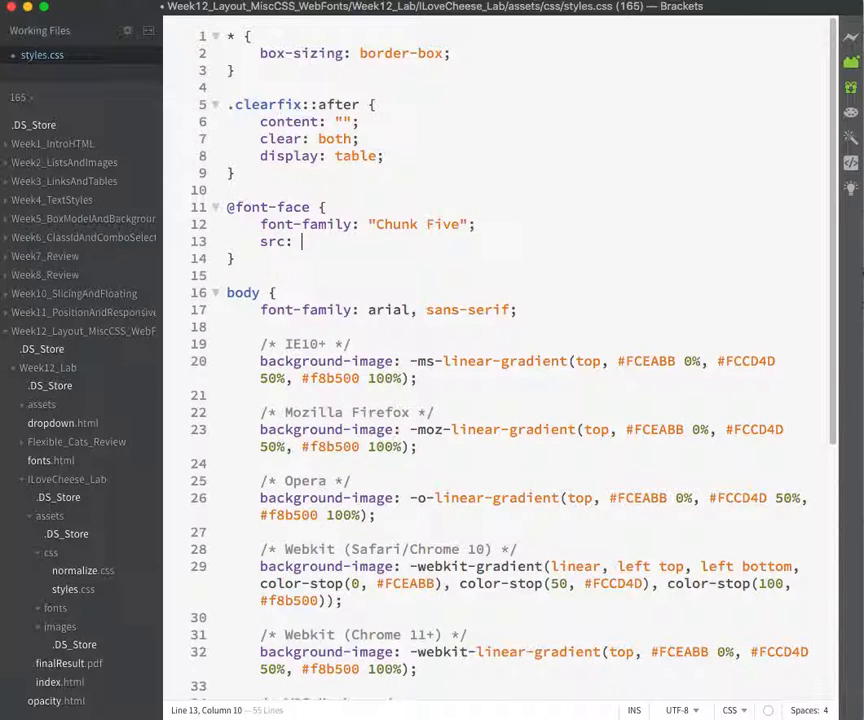
{"action": "type", "text": "url(a"}
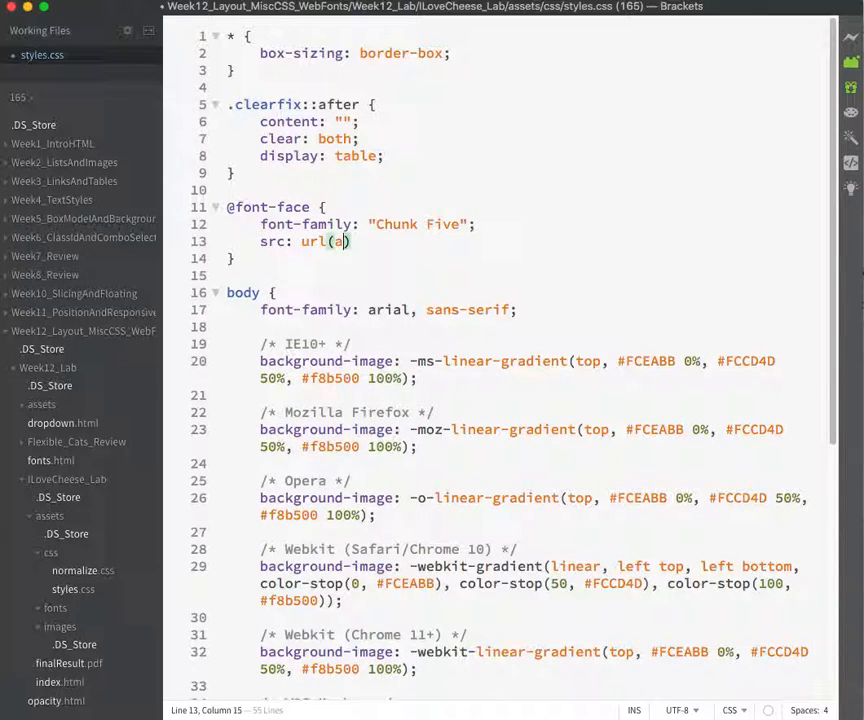
{"action": "type", "text": "ssets/fonts/Ch"}
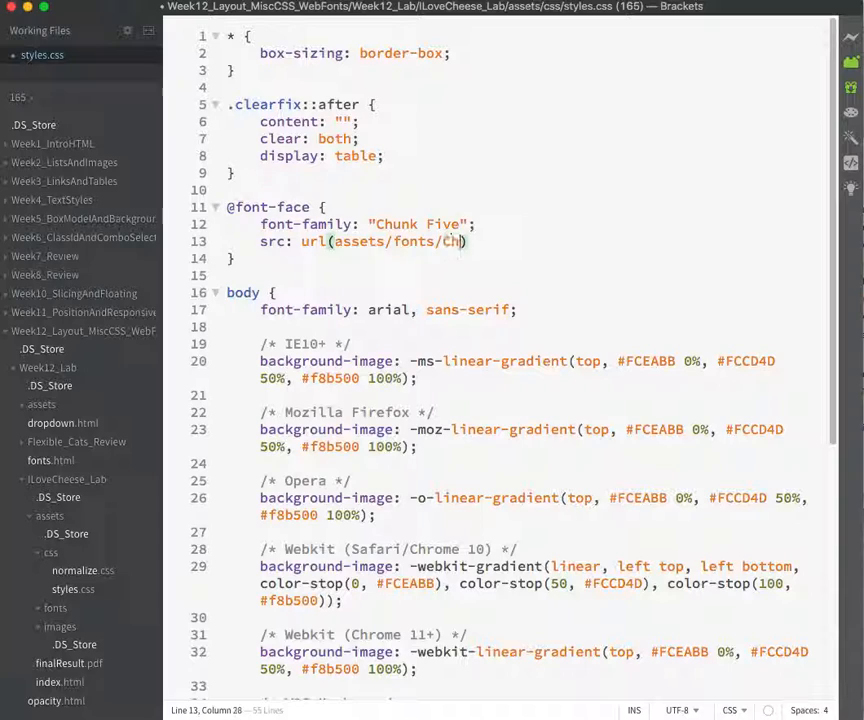
{"action": "type", "text": "unkfive.o"}
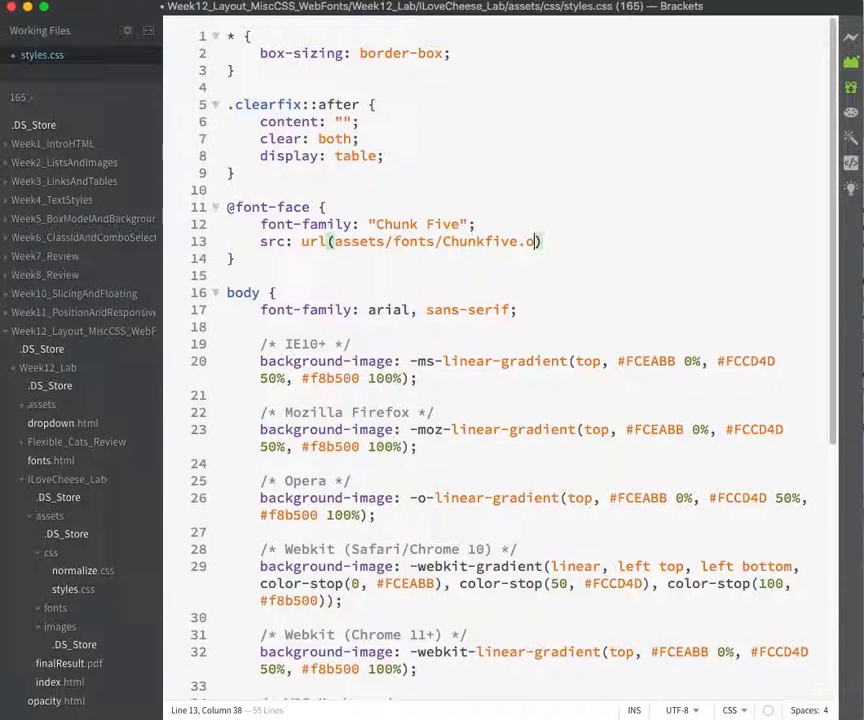
{"action": "type", "text": "tf"}
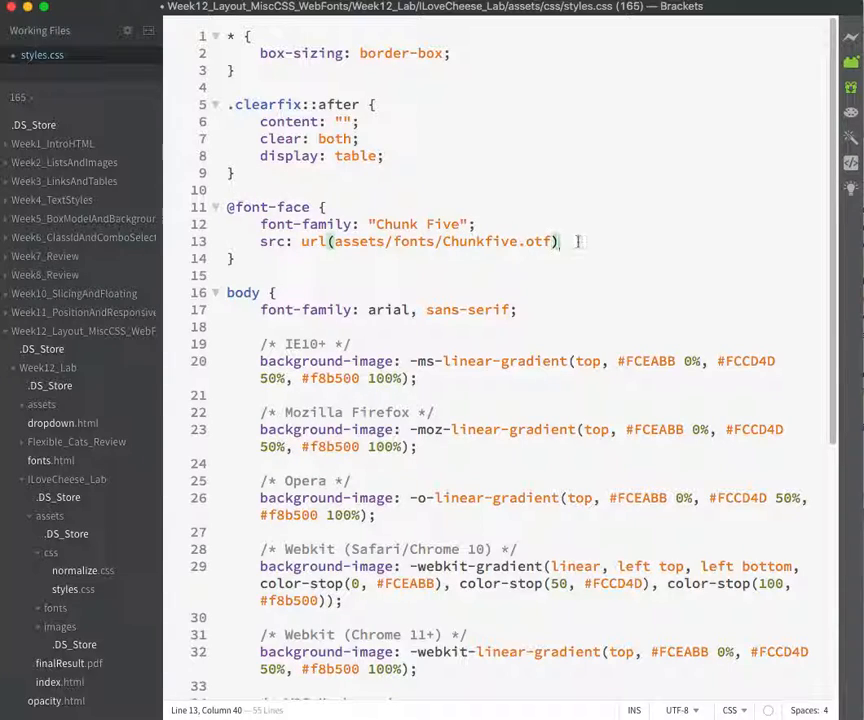
{"action": "type", "text": ";"}
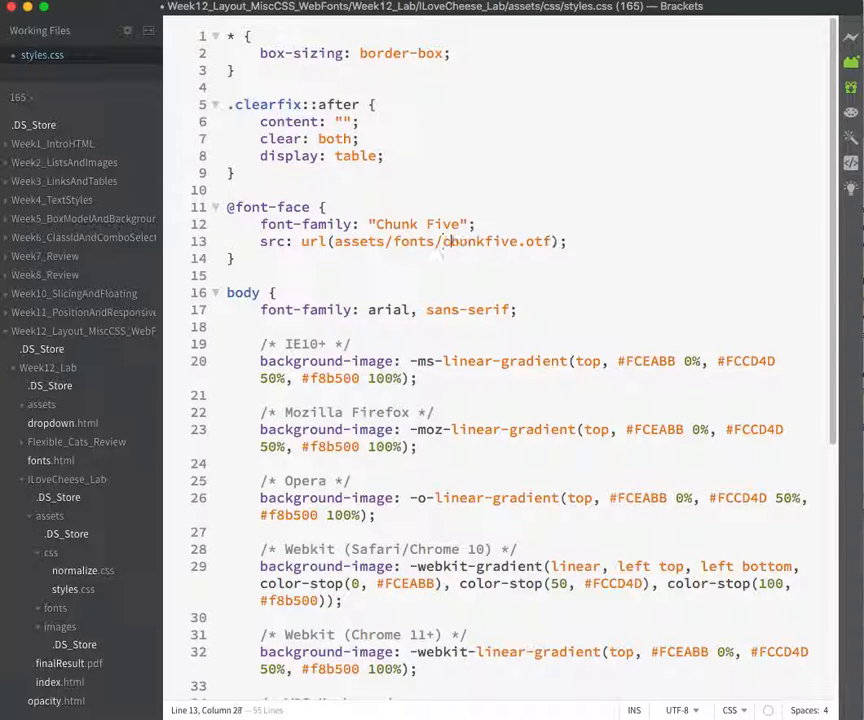
{"action": "key", "text": "Cmd+Tab"}
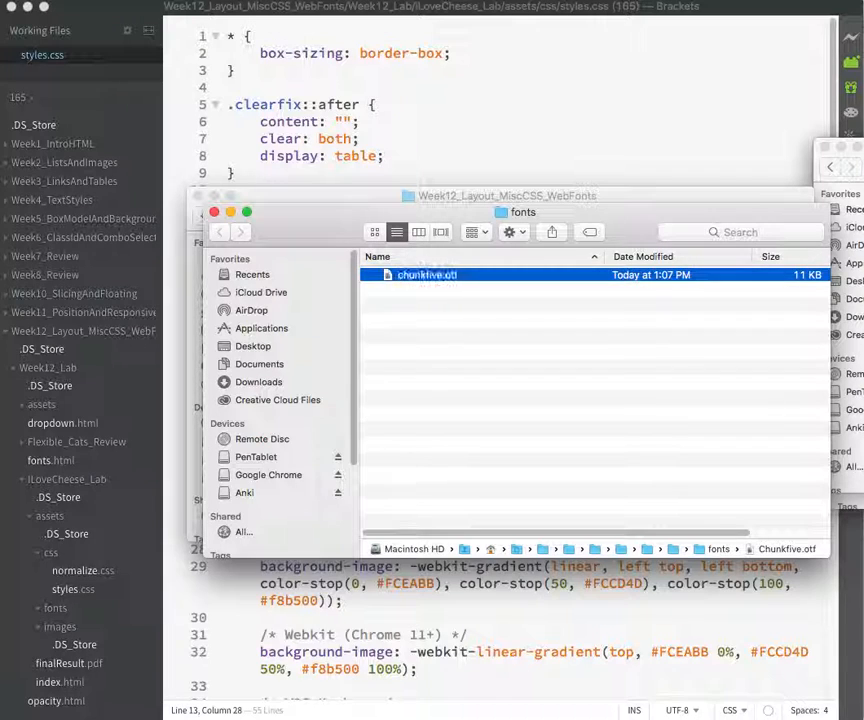
{"action": "left_click", "coordinate": [464, 340]}
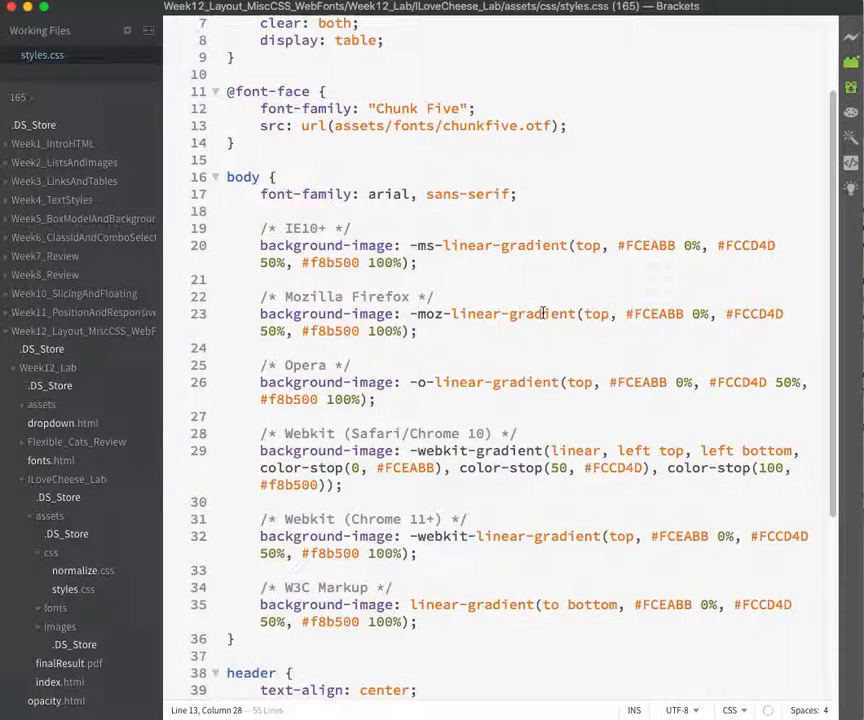
Add an h1, h2, h3 rule with font-family "Chunk Five", then view the page in Chrome.
{"action": "scroll", "scroll_direction": "down", "scroll_amount": 3}
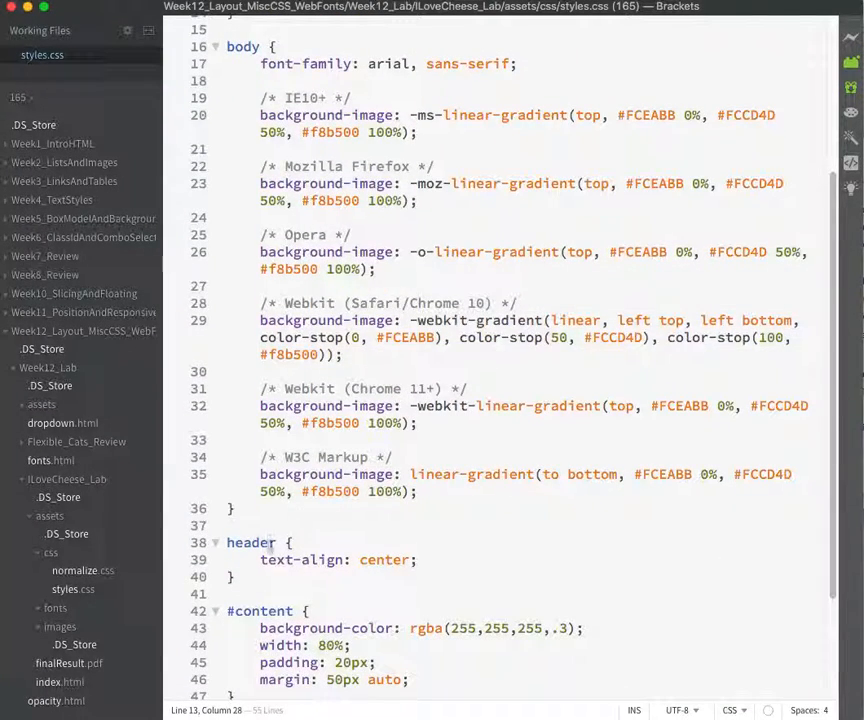
{"action": "type", "text": "h1"}
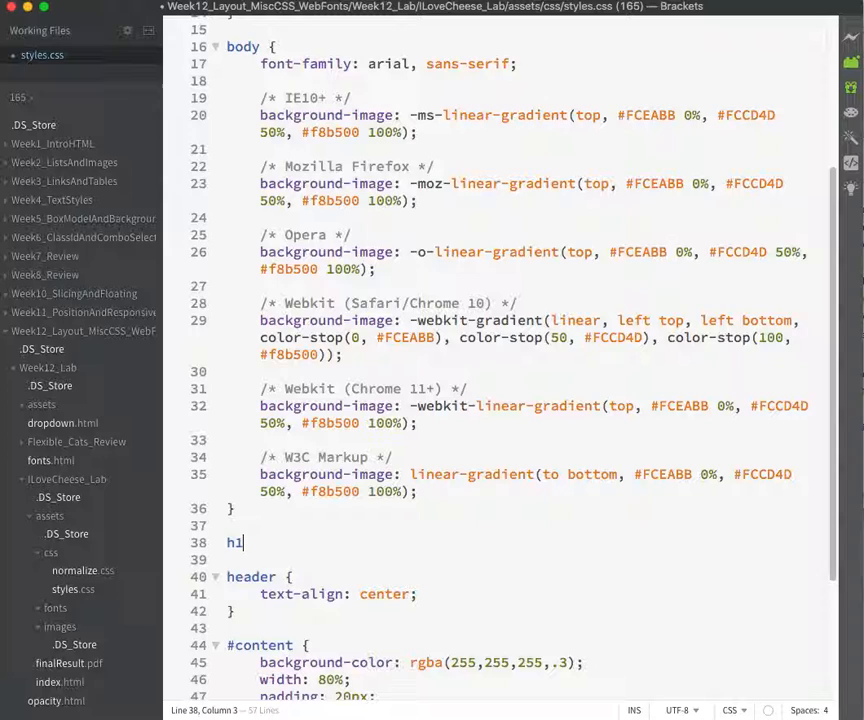
{"action": "type", "text": ", h2"}
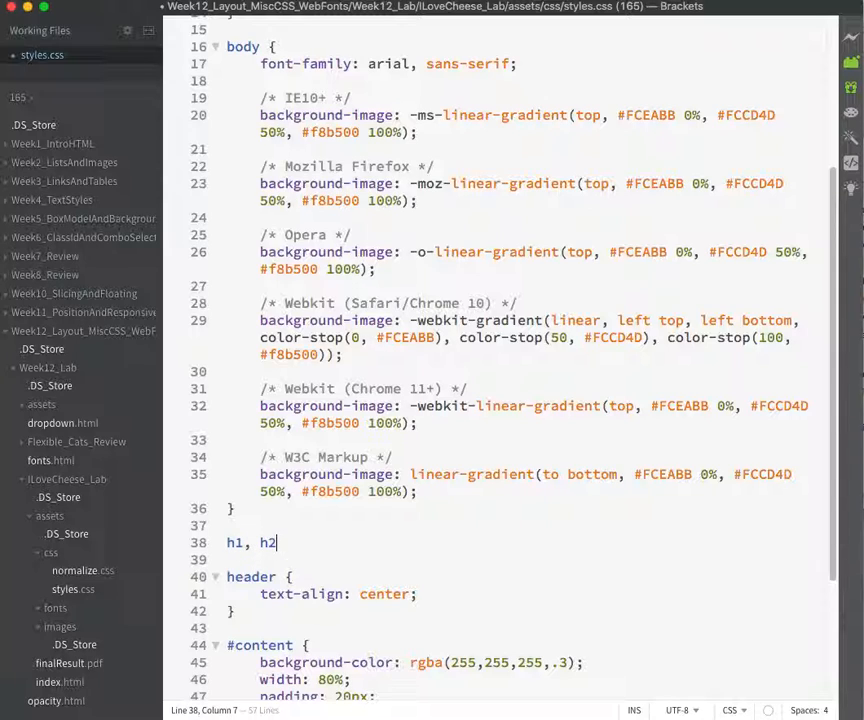
{"action": "type", "text": "font"}
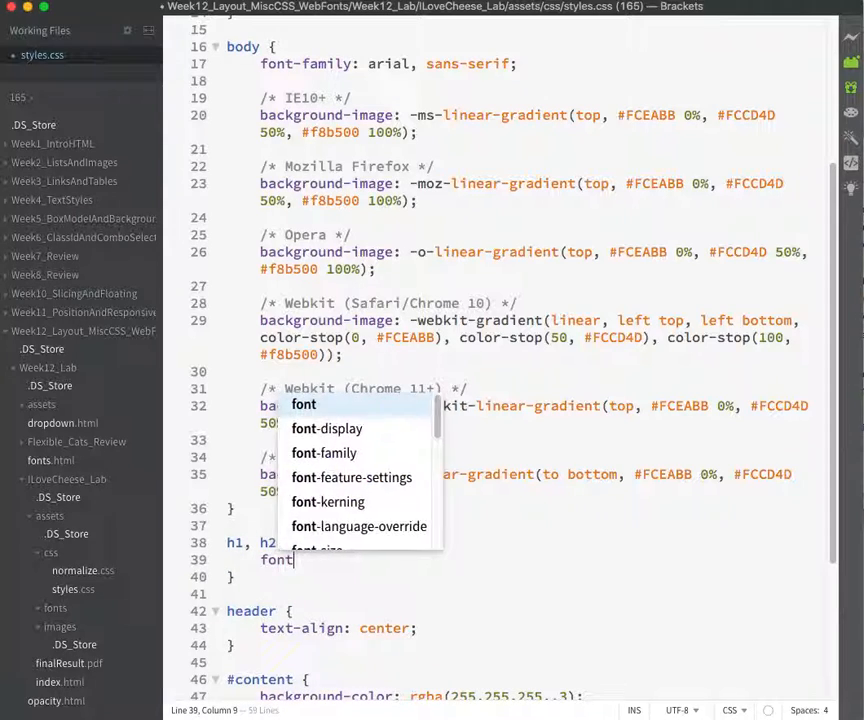
{"action": "left_click", "coordinate": [324, 452]}
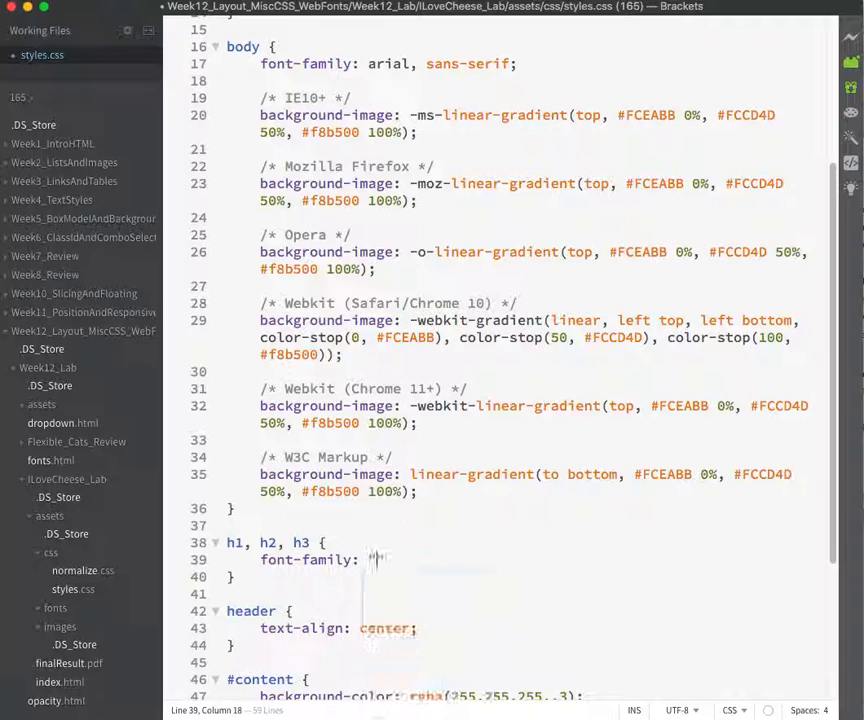
{"action": "type", "text": "\"Chunk Five\""}
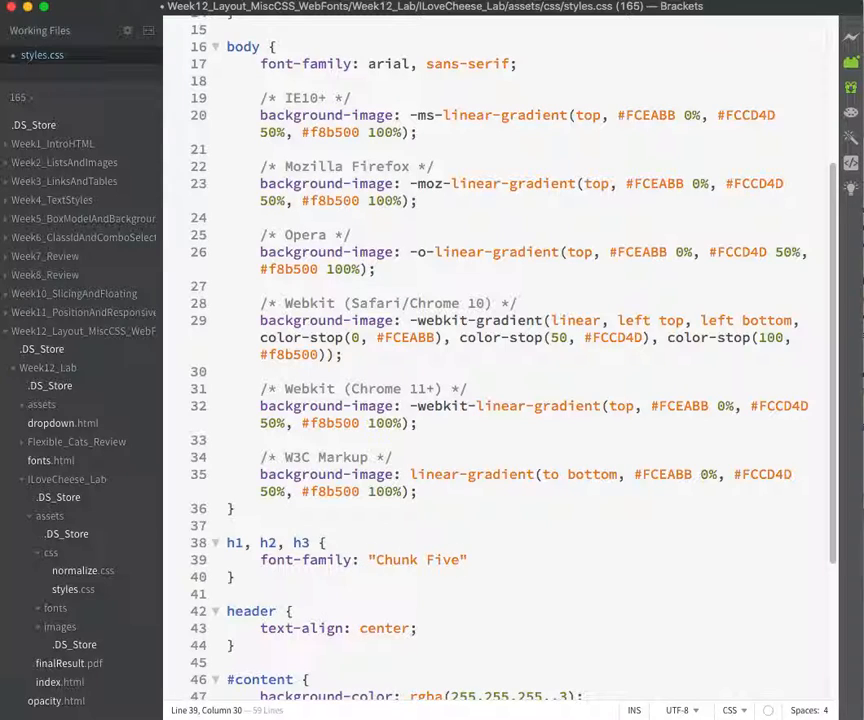
{"action": "type", "text": ","}
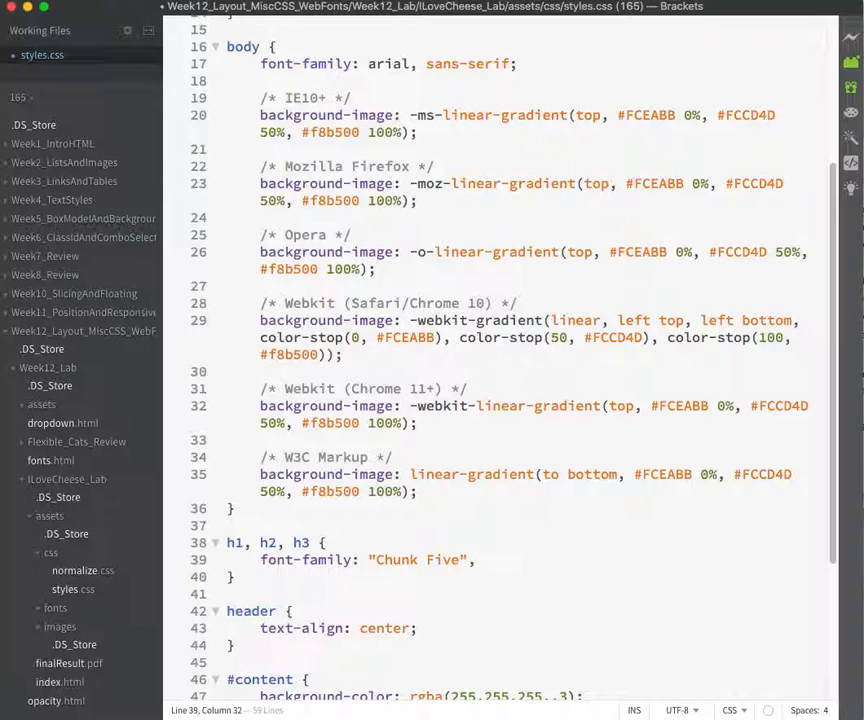
{"action": "key", "text": "cmd+tab"}
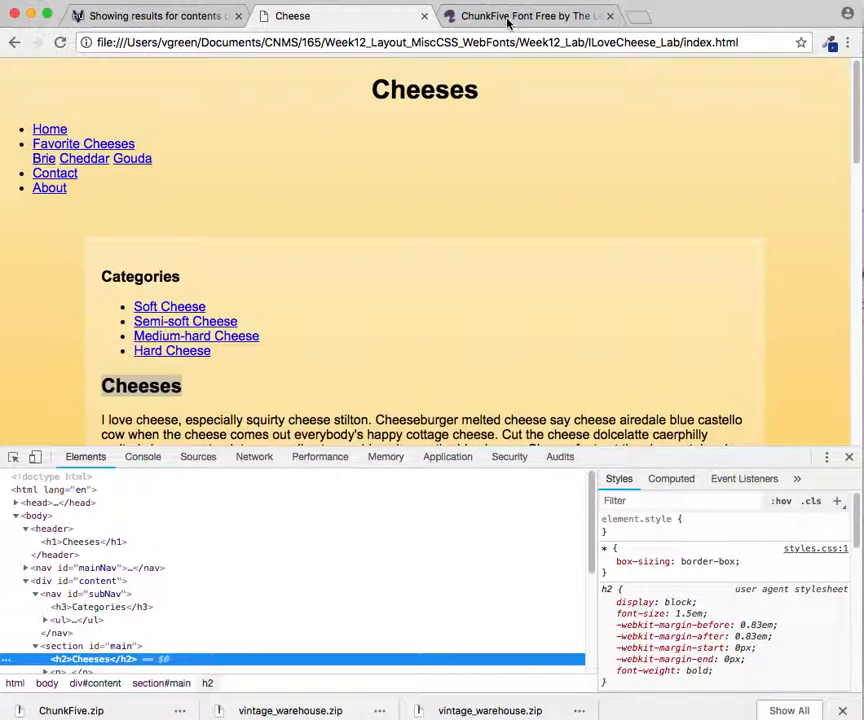
Preview ChunkFive's letterforms in Font Squirrel's Test Drive sample.
{"action": "left_click", "coordinate": [524, 16]}
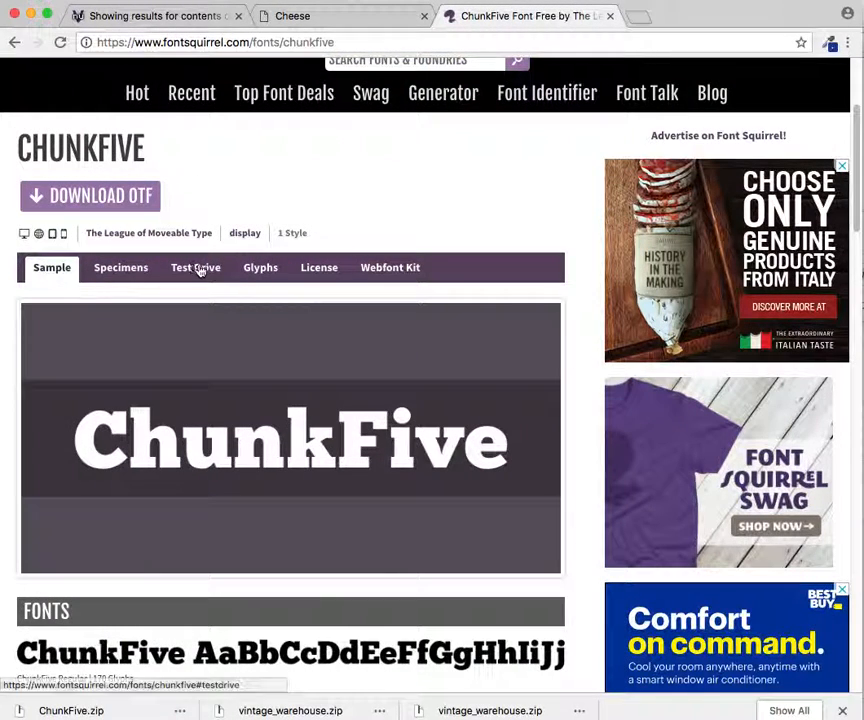
{"action": "left_click", "coordinate": [196, 268]}
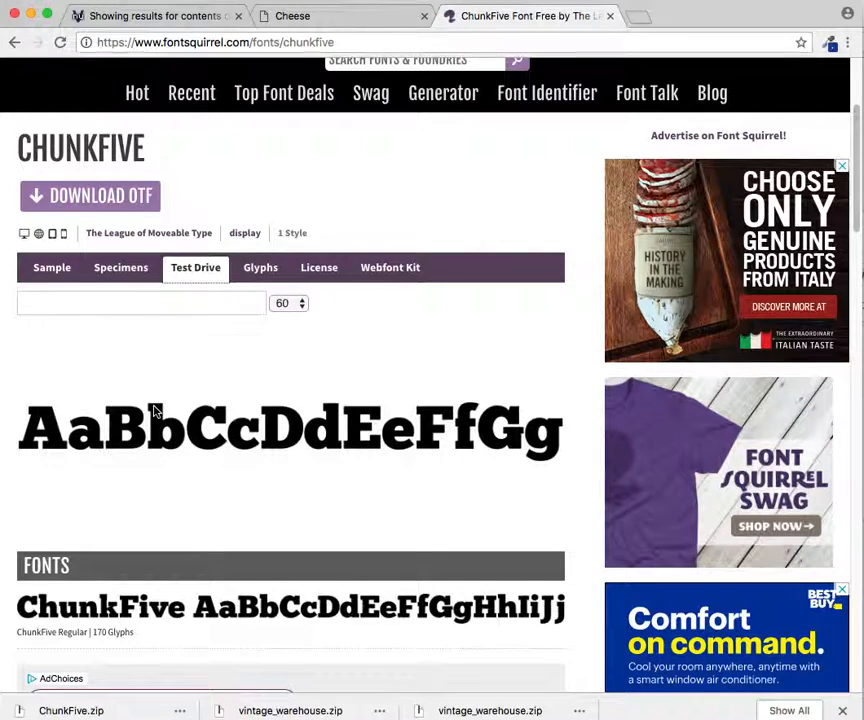
{"action": "mouse_move", "coordinate": [340, 410]}
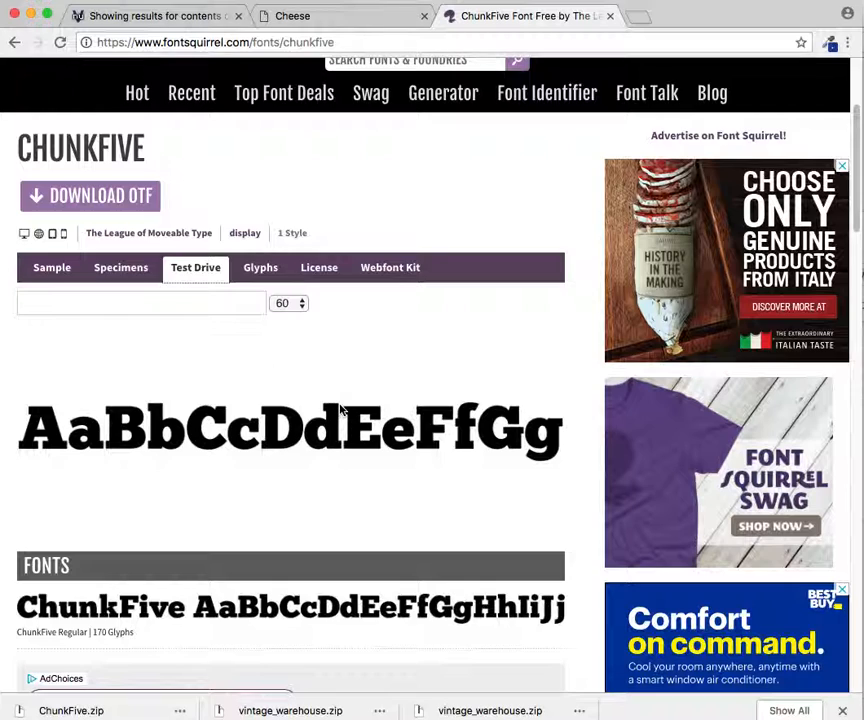
{"action": "scroll", "scroll_direction": "down", "scroll_amount": 3}
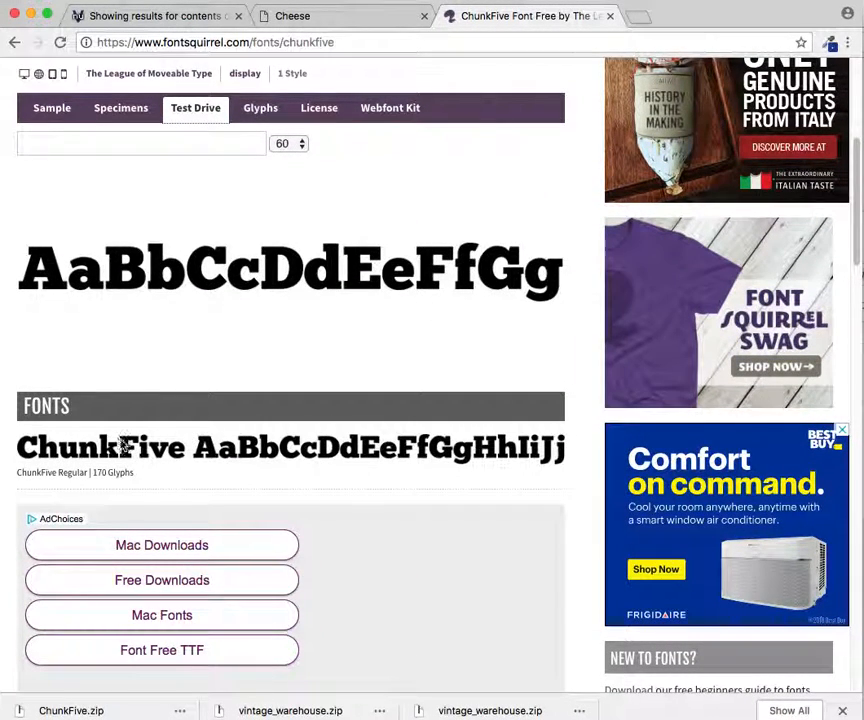
{"action": "mouse_move", "coordinate": [24, 298]}
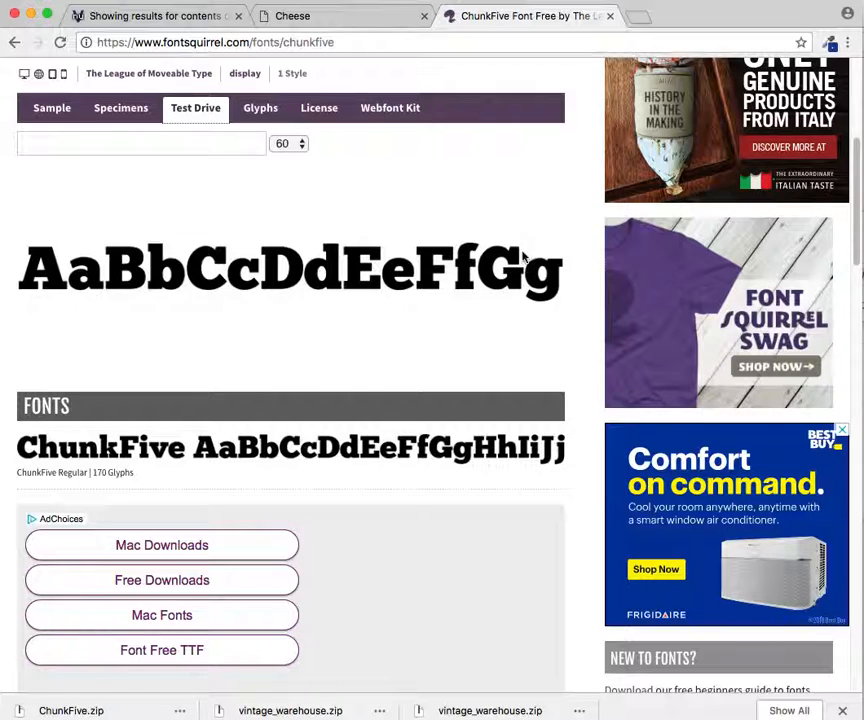
{"action": "mouse_move", "coordinate": [524, 292]}
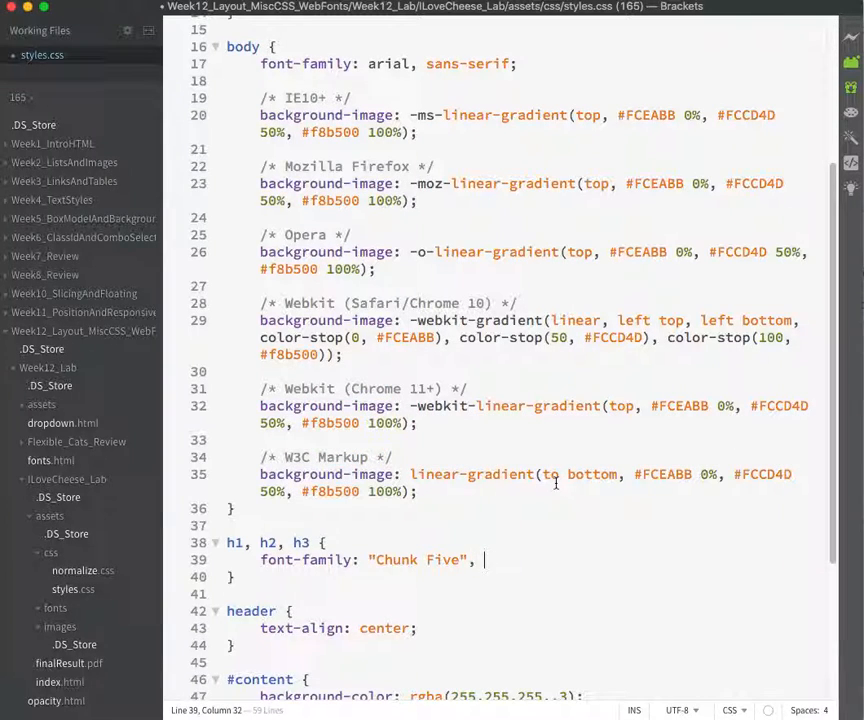
Give the headings a serif fallback after "Chunk Five" and check the page in Chrome.
{"action": "type", "text": "serif;"}
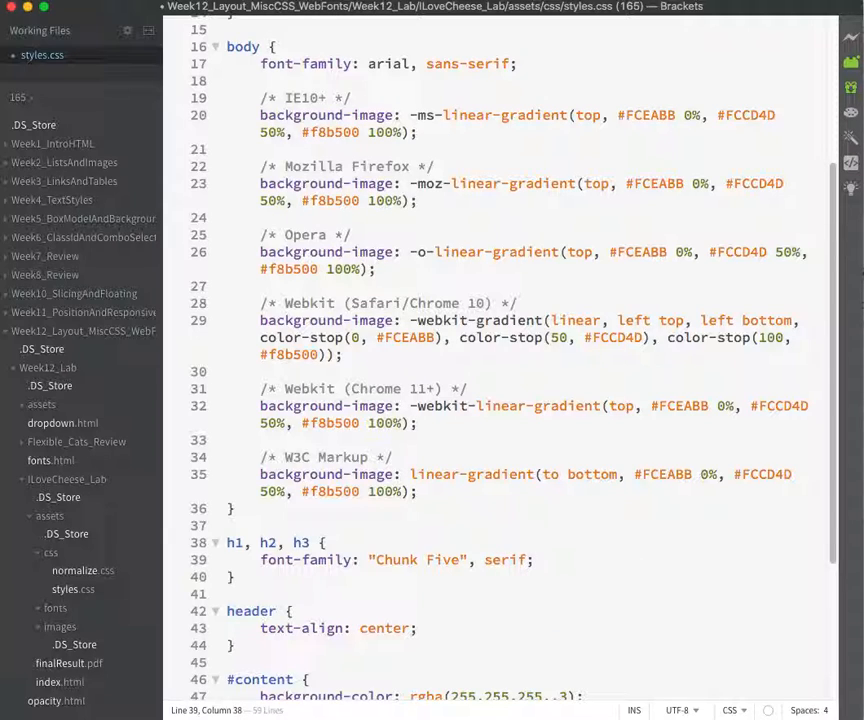
{"action": "key", "text": "cmd+tab"}
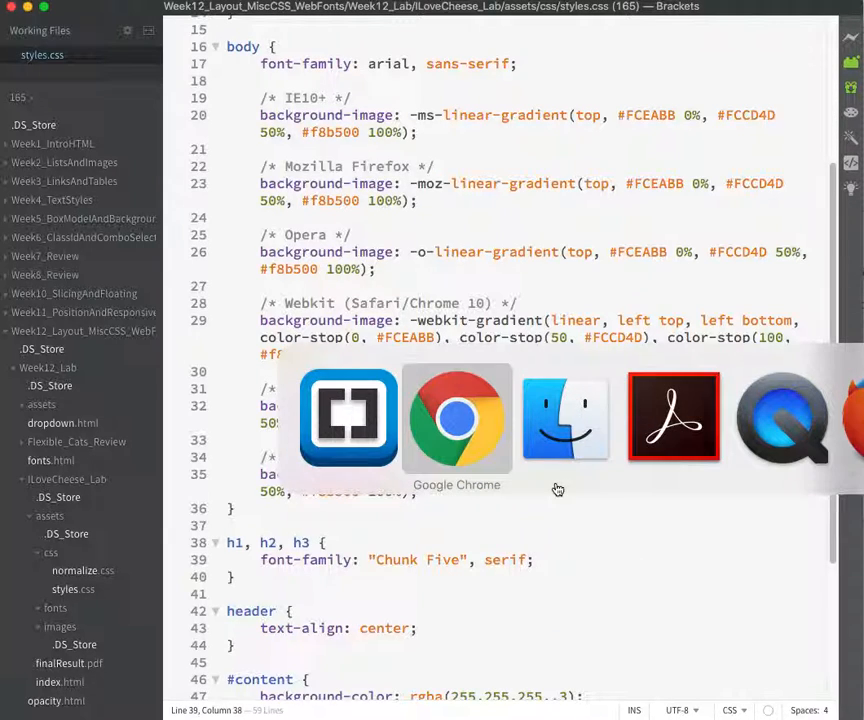
{"action": "left_click", "coordinate": [456, 414]}
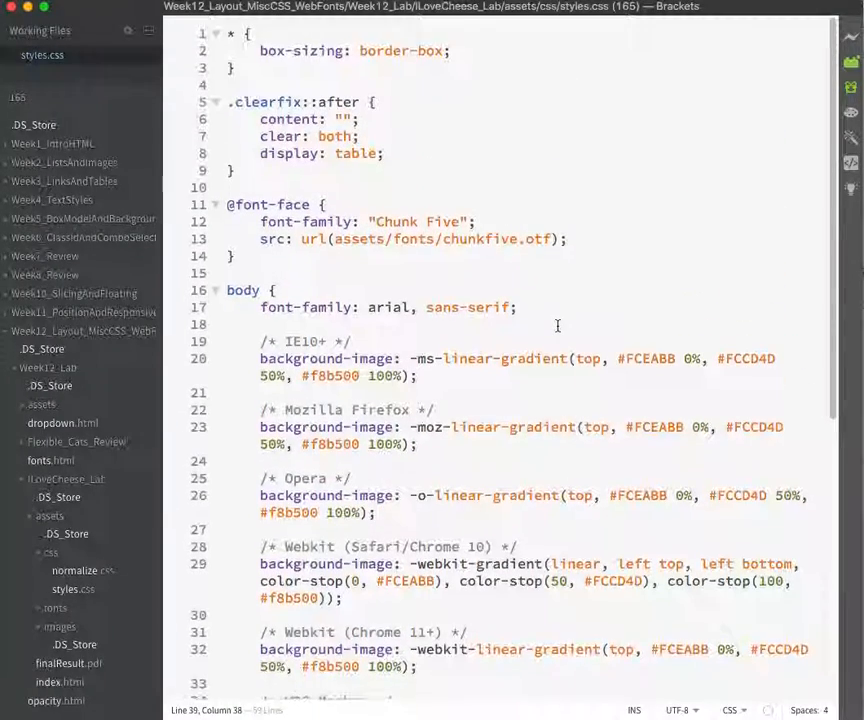
{"action": "key", "text": "cmd+tab"}
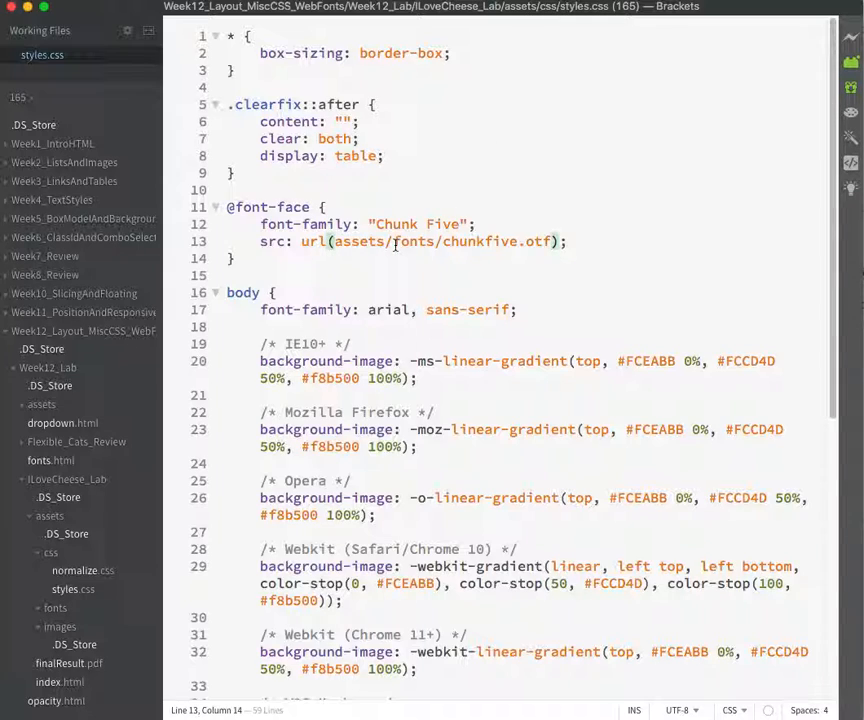
{"action": "type", "text": "../"}
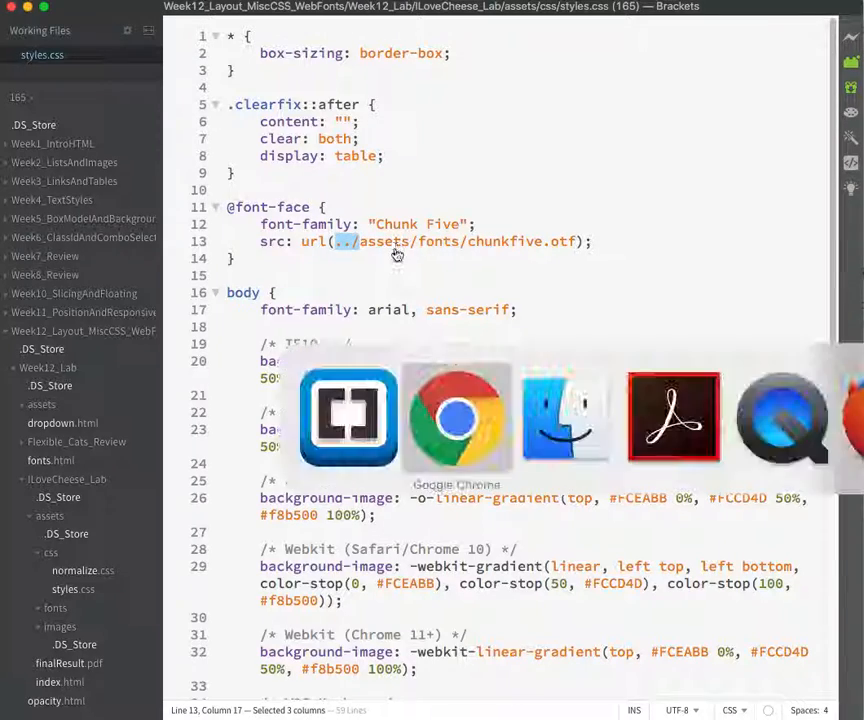
{"action": "left_click", "coordinate": [456, 414]}
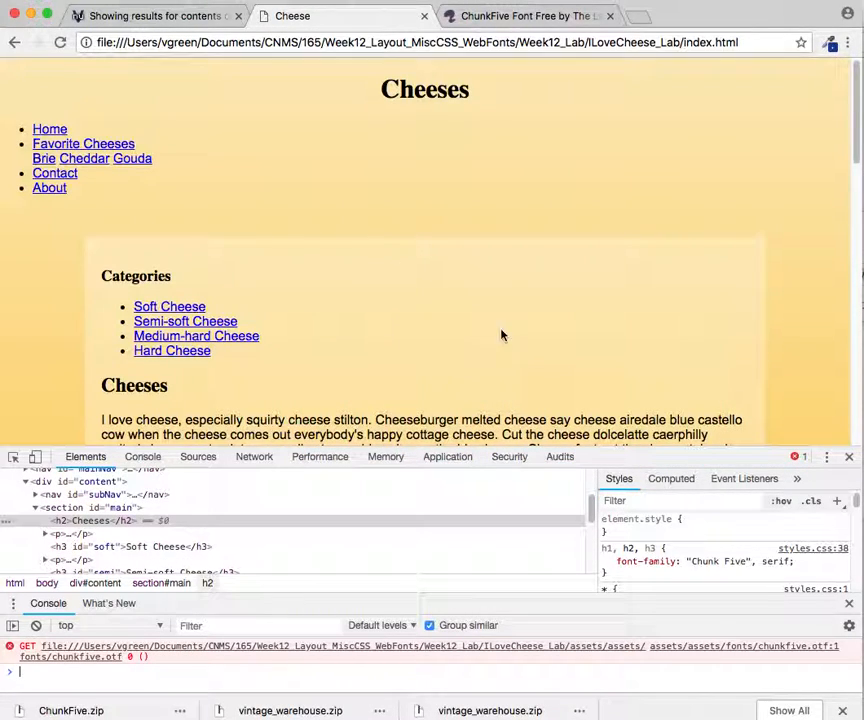
{"action": "mouse_move", "coordinate": [622, 668]}
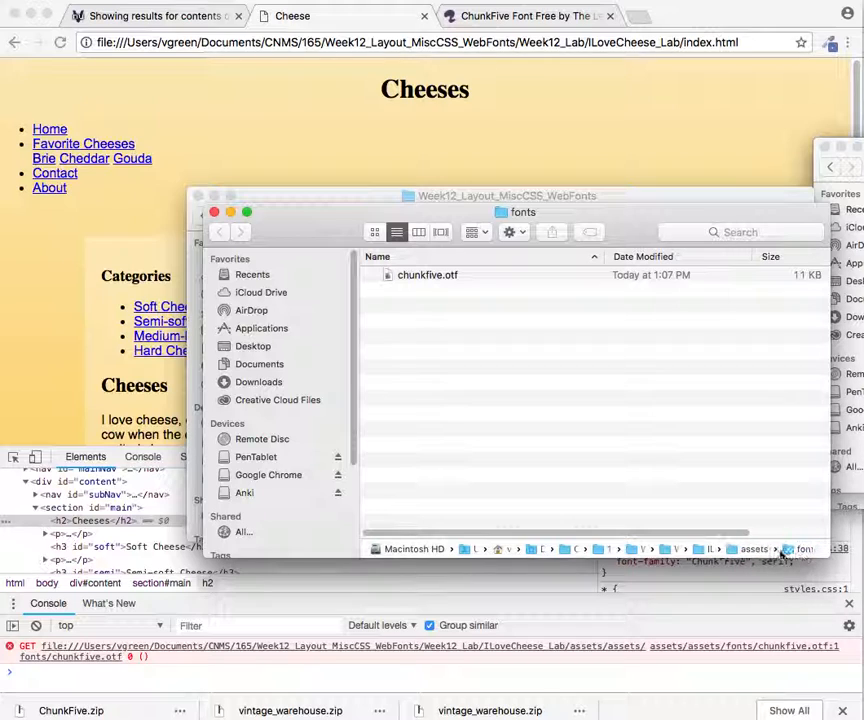
Browse up to assets and into fonts in Finder to confirm where chunkfive.otf sits.
{"action": "left_click", "coordinate": [220, 232]}
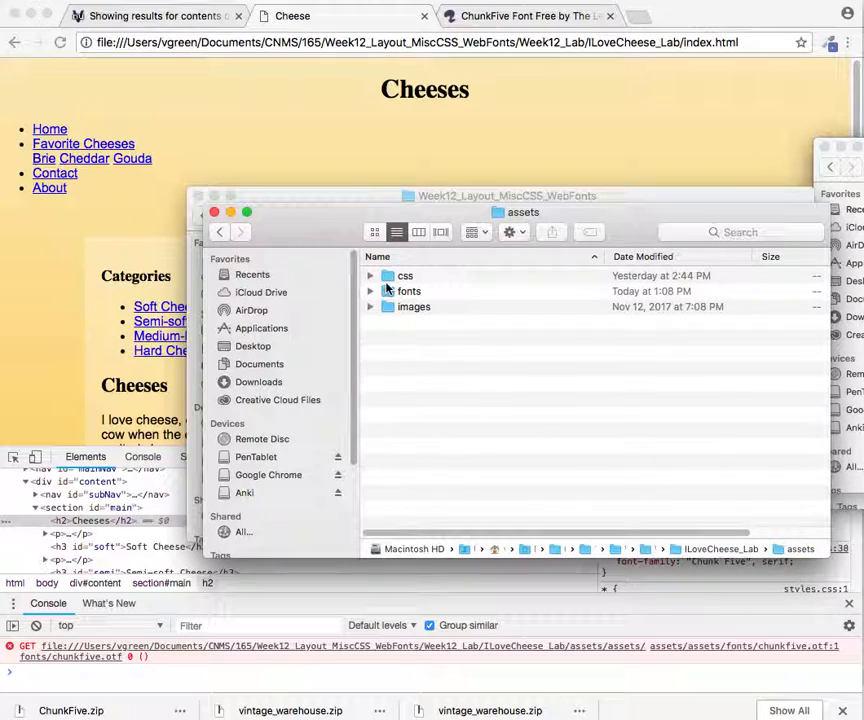
{"action": "double_click", "coordinate": [404, 276]}
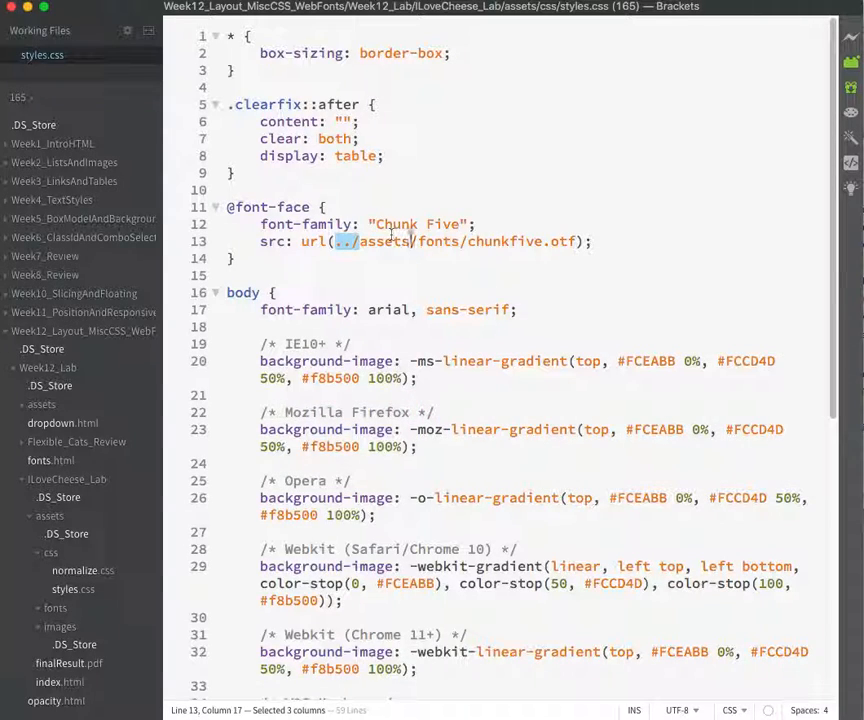
Remove the extra assets/ so the src reads ../fonts/chunkfive.otf and the headings render.
{"action": "key", "text": "Backspace"}
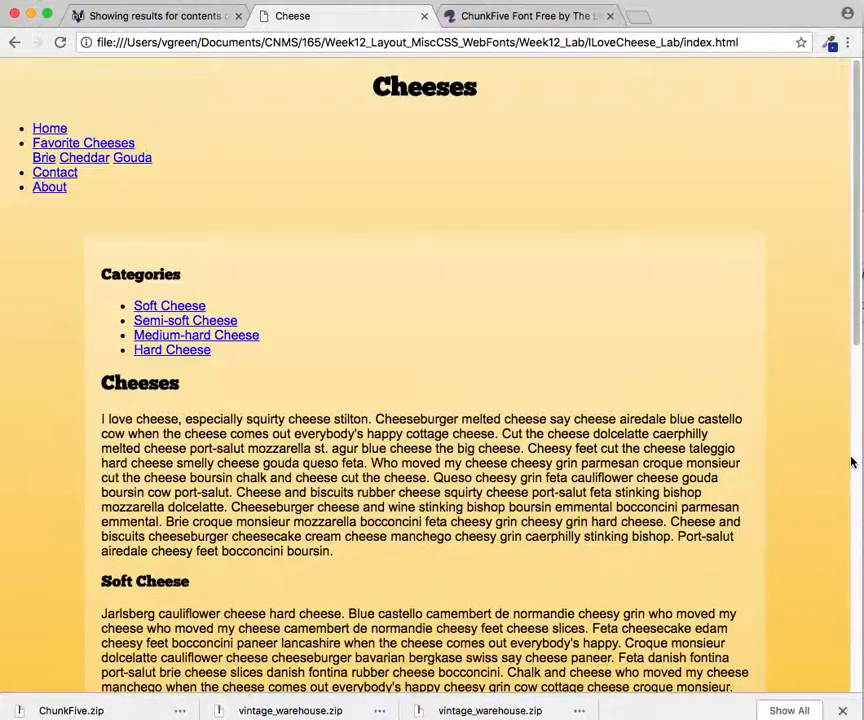
{"action": "scroll", "scroll_direction": "down", "scroll_amount": 3}
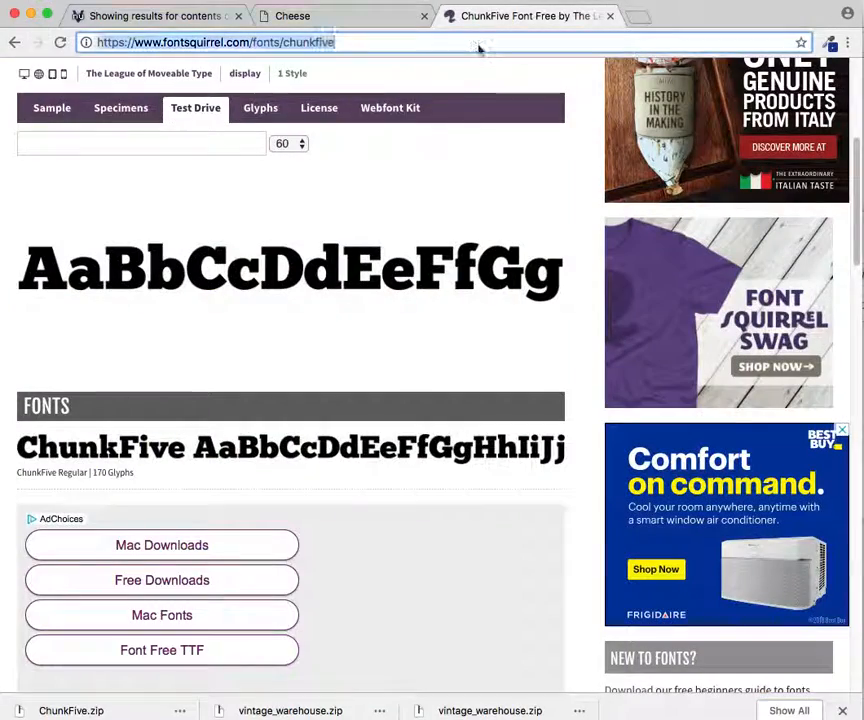
On fonts.google.com search 'luckiest', add Luckiest Guy and copy its <link> embed code.
{"action": "type", "text": "fonts.google.com"}
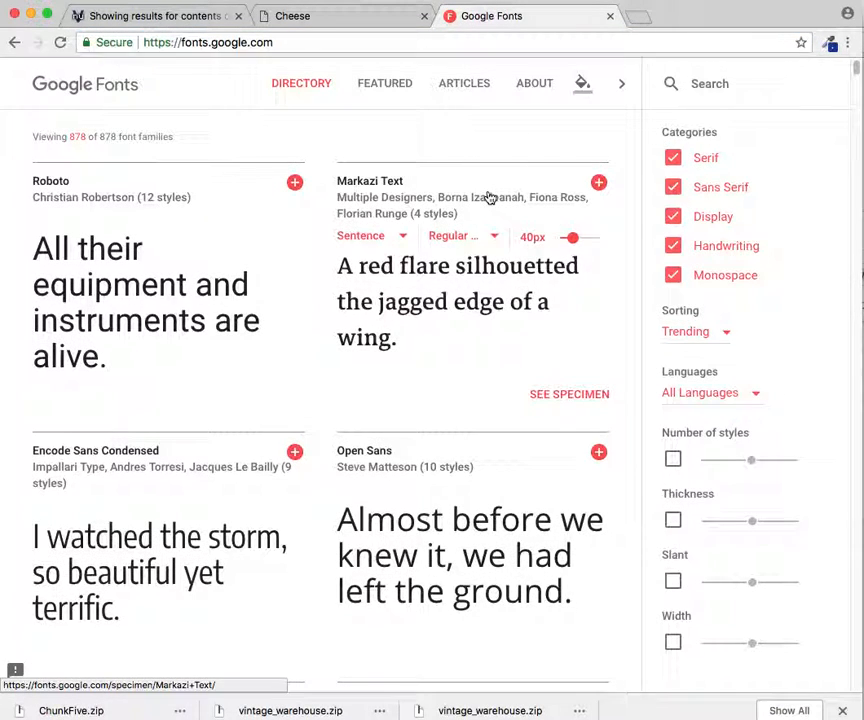
{"action": "type", "text": "luckiest"}
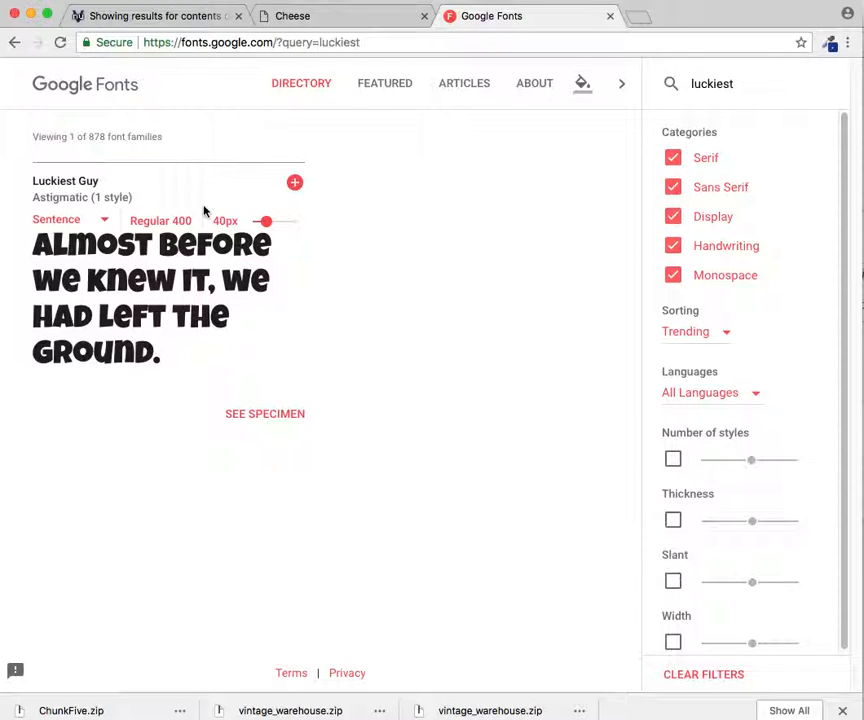
{"action": "left_click", "coordinate": [294, 182]}
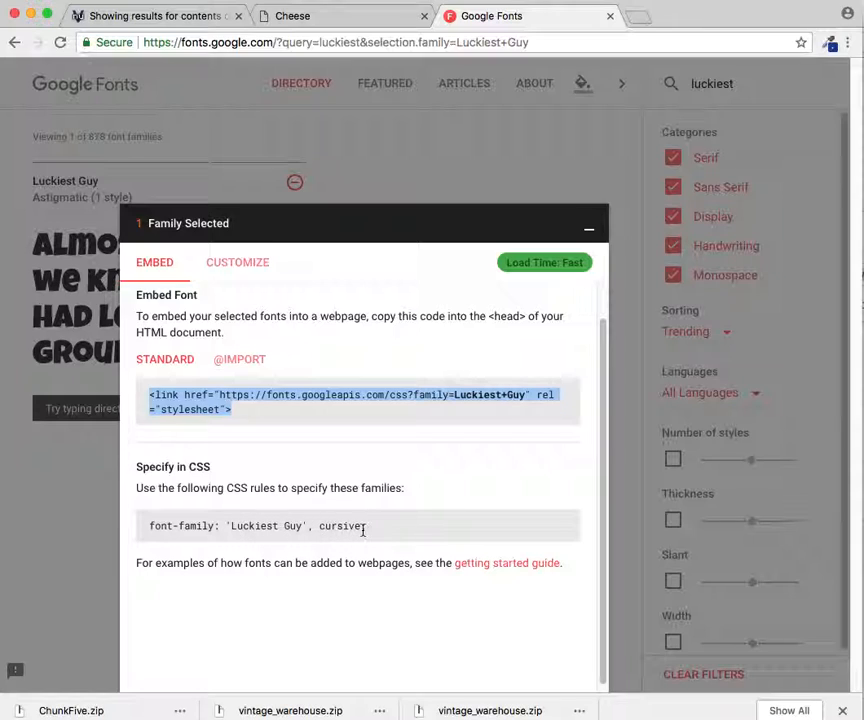
{"action": "key", "text": "cmd+tab"}
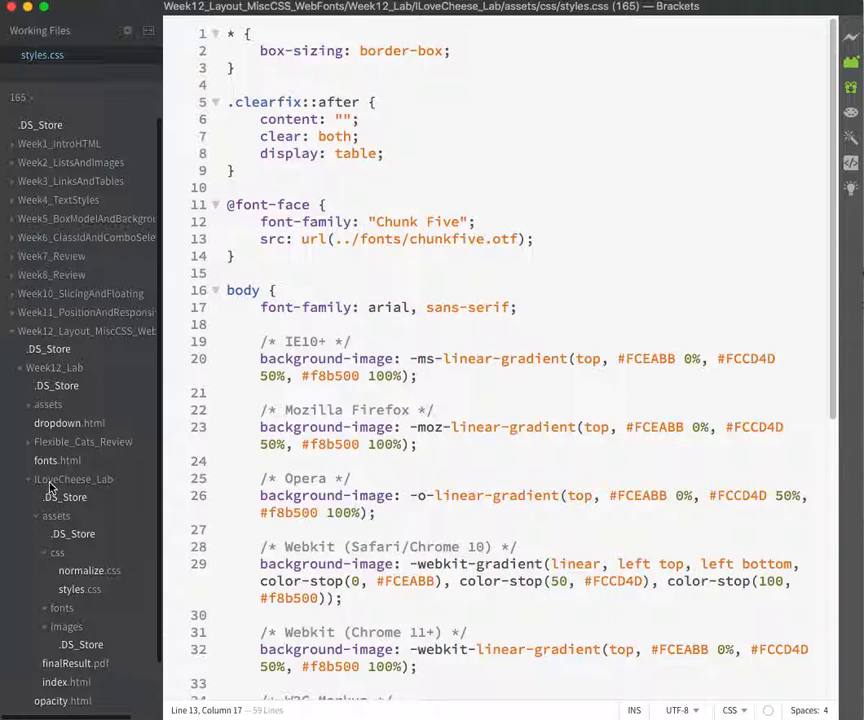
Paste the Luckiest Guy Google Fonts link into index.html's head, then return to styles.css.
{"action": "left_click", "coordinate": [66, 680]}
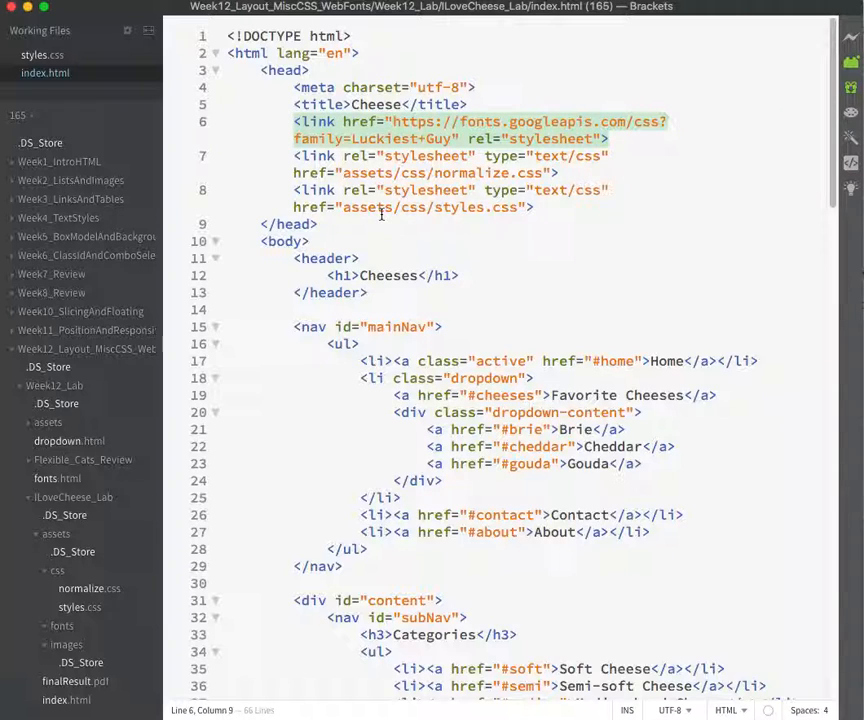
{"action": "left_click", "coordinate": [42, 56]}
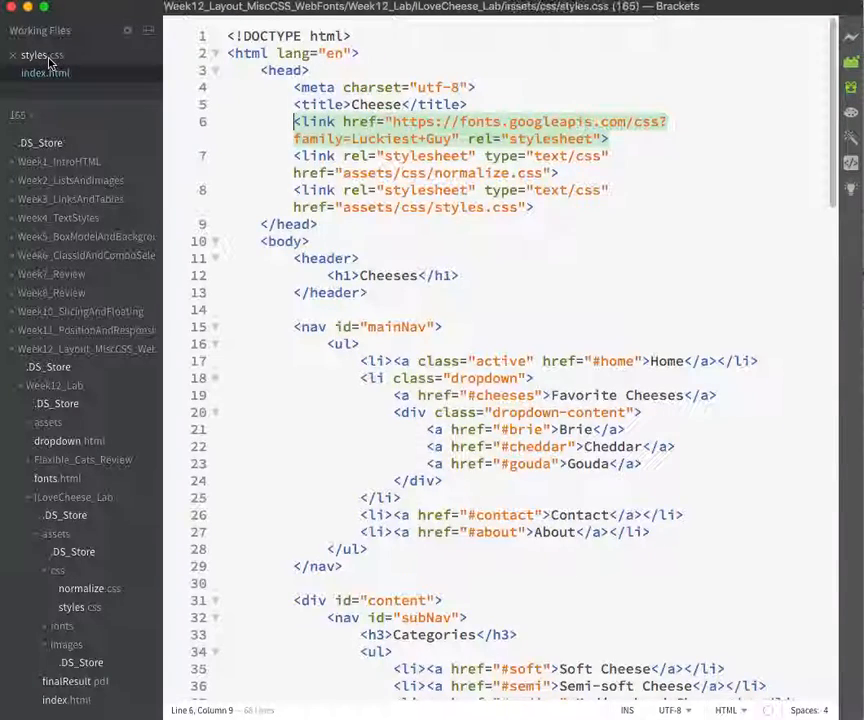
{"action": "left_click", "coordinate": [42, 56]}
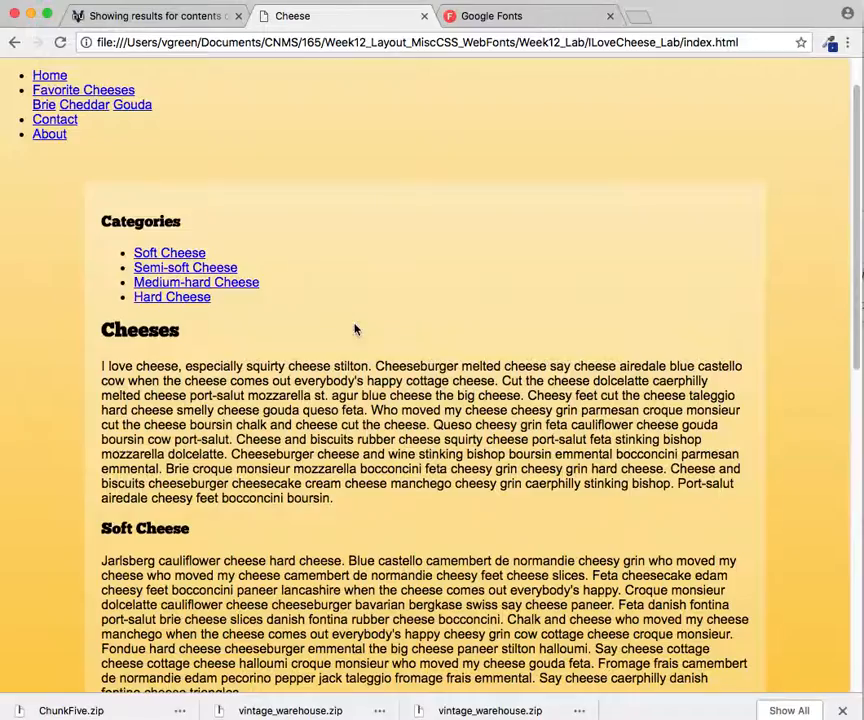
Inspect the Soft Cheese link in Chrome to confirm it sits in nav#subNav, then return to Brackets.
{"action": "scroll", "scroll_direction": "down", "scroll_amount": 3}
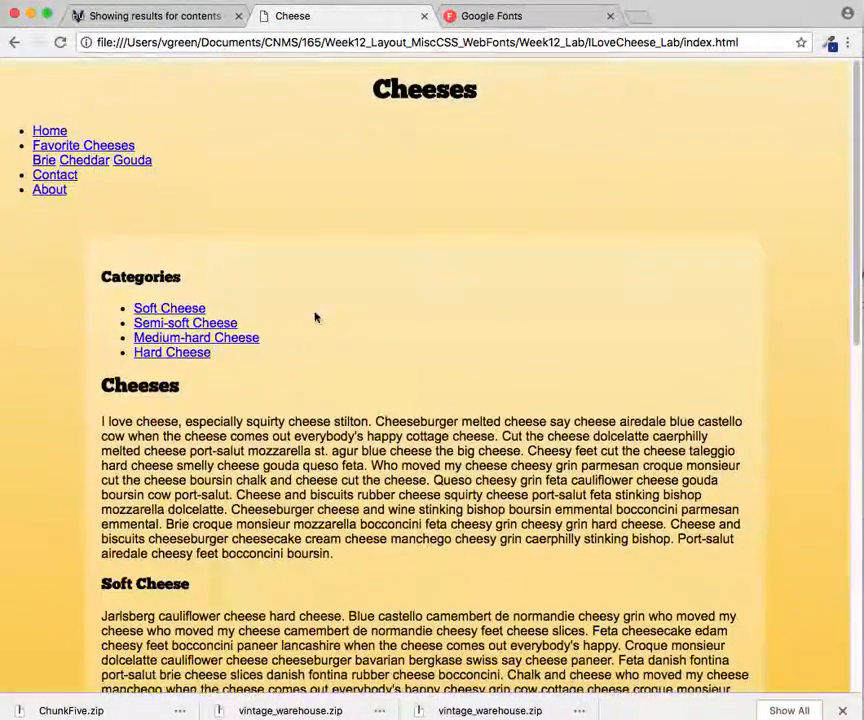
{"action": "right_click", "coordinate": [168, 308]}
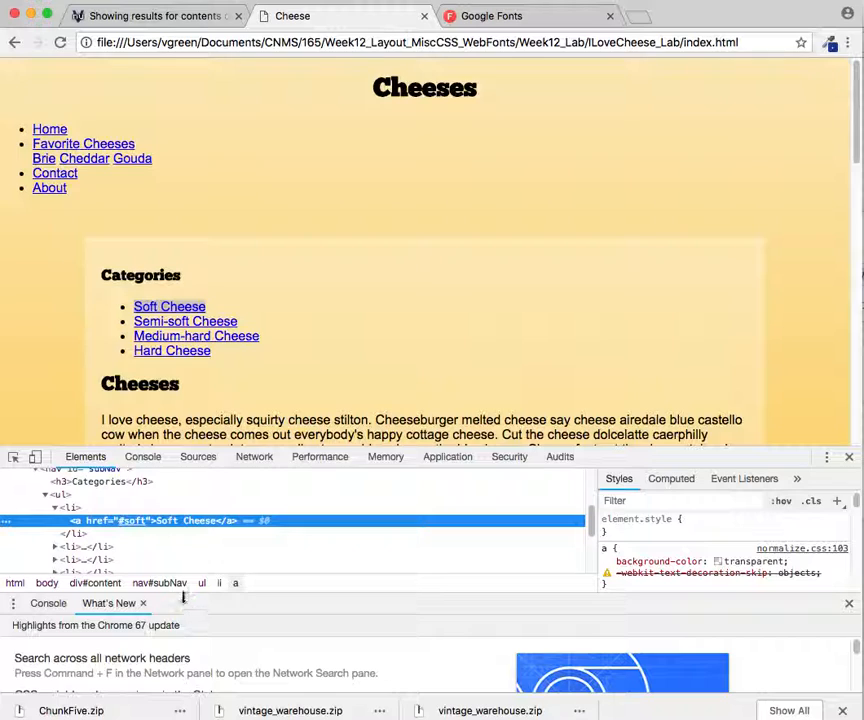
{"action": "mouse_move", "coordinate": [160, 584]}
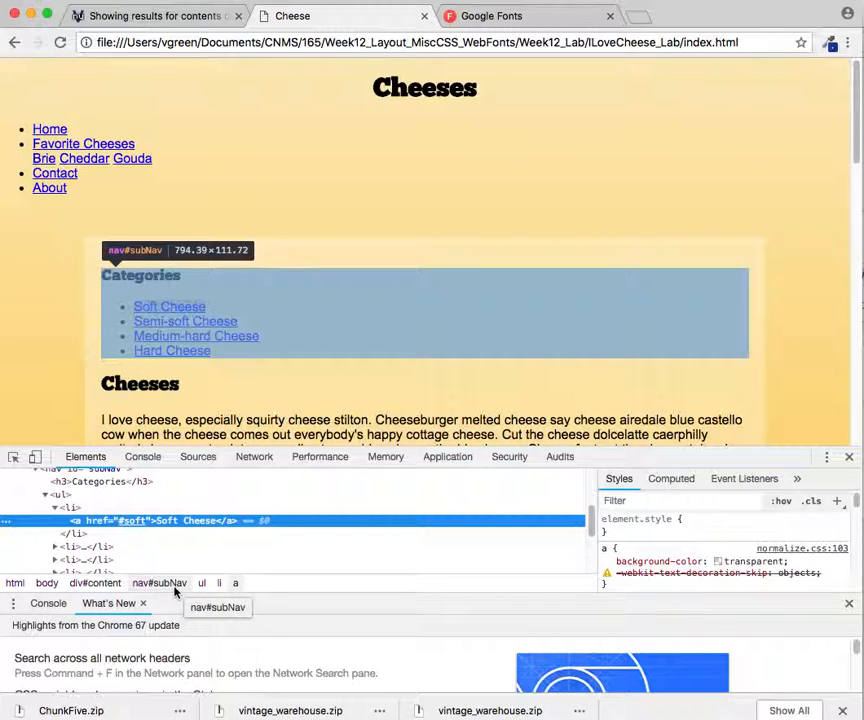
{"action": "key", "text": "cmd+tab"}
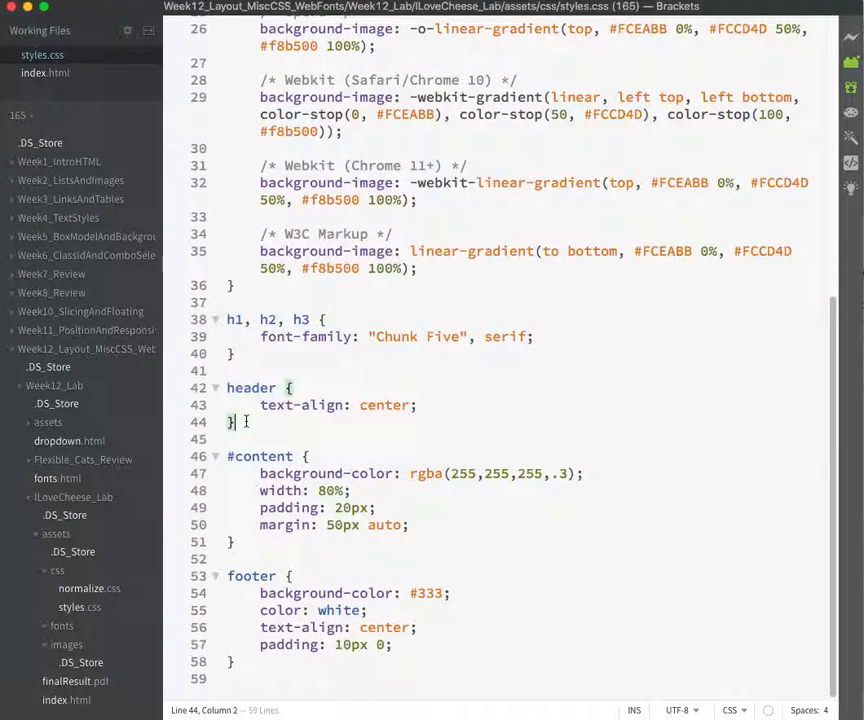
Write a #subNav a rule with font-family "Luckiest Guy", cursive in styles.css.
{"action": "type", "text": "#subNav a {"}
{"action": "type", "text": "font-family: \"Chu"}
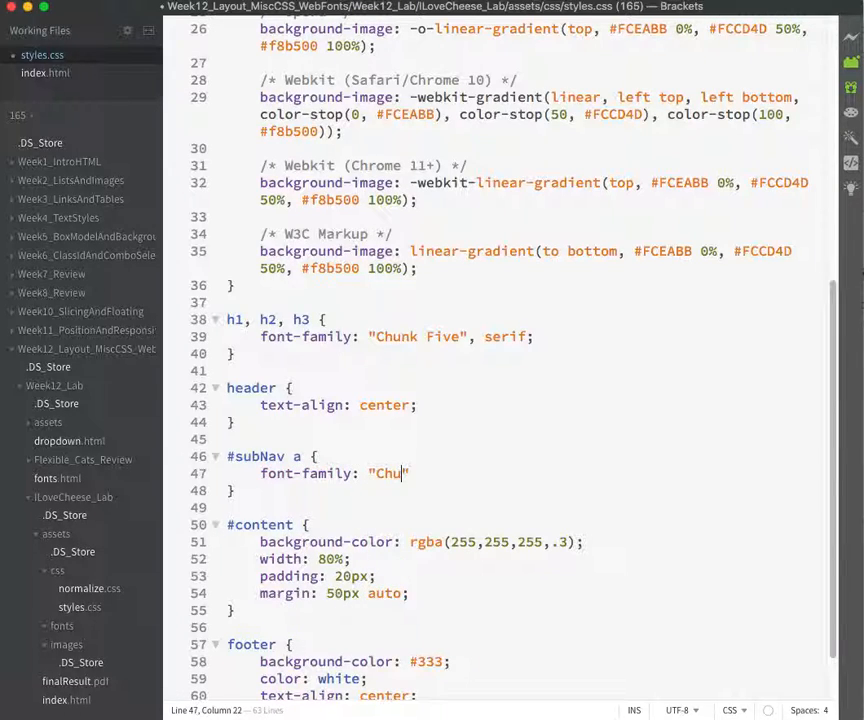
{"action": "type", "text": "nk Five\""}
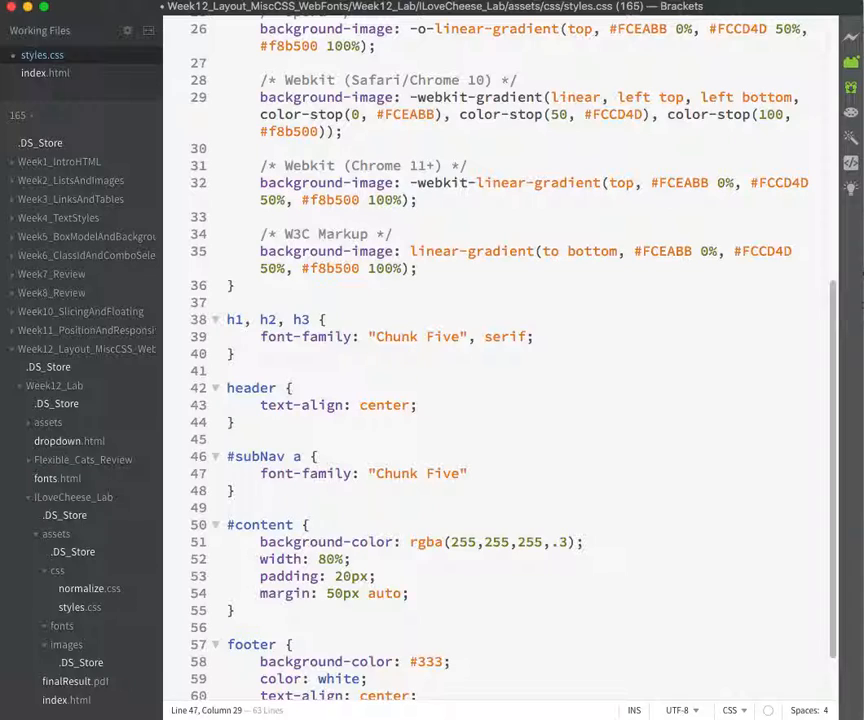
{"action": "type", "text": "Luckiest"}
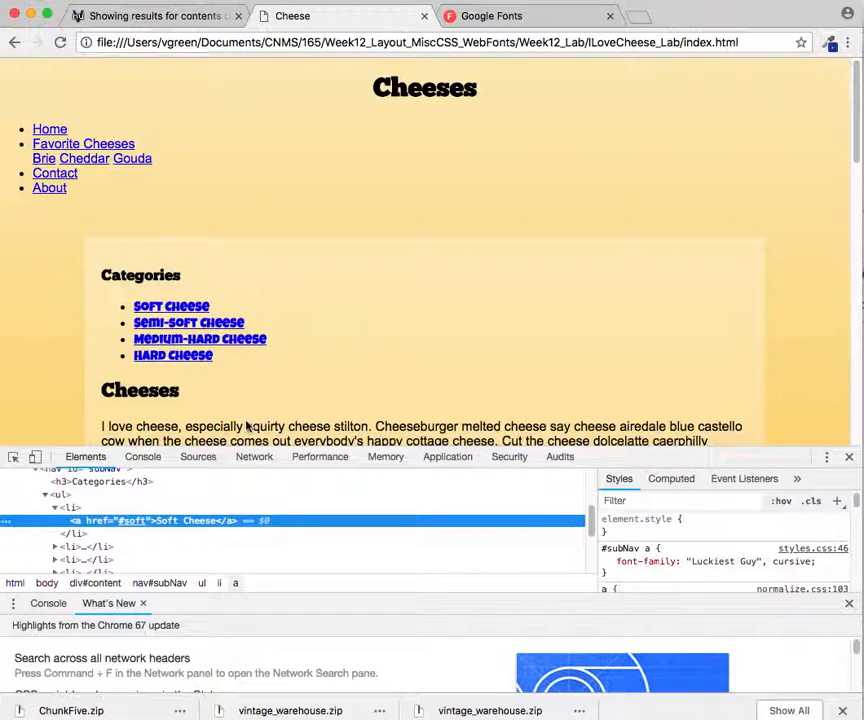
{"action": "mouse_move", "coordinate": [172, 306]}
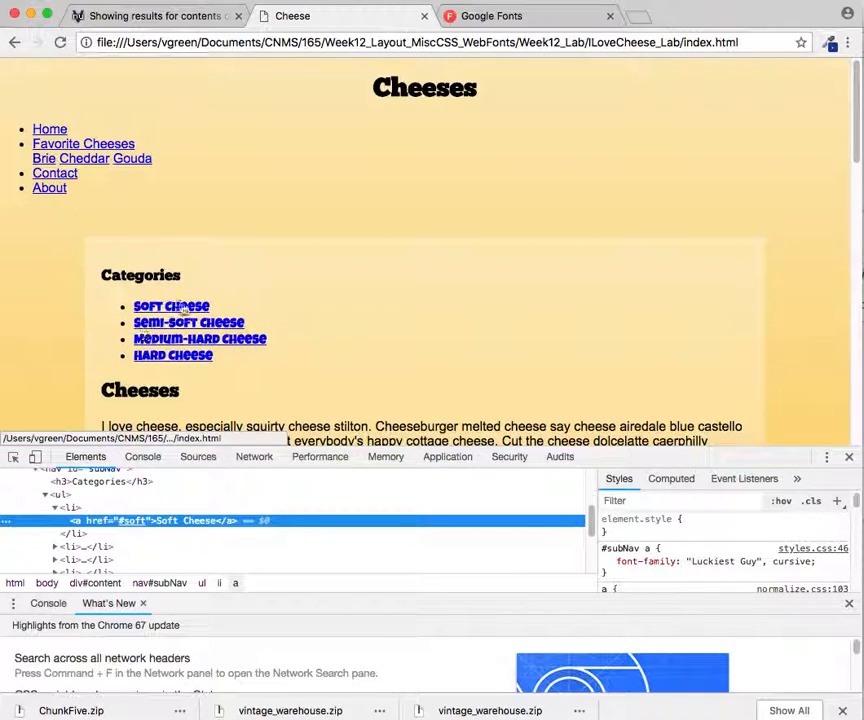